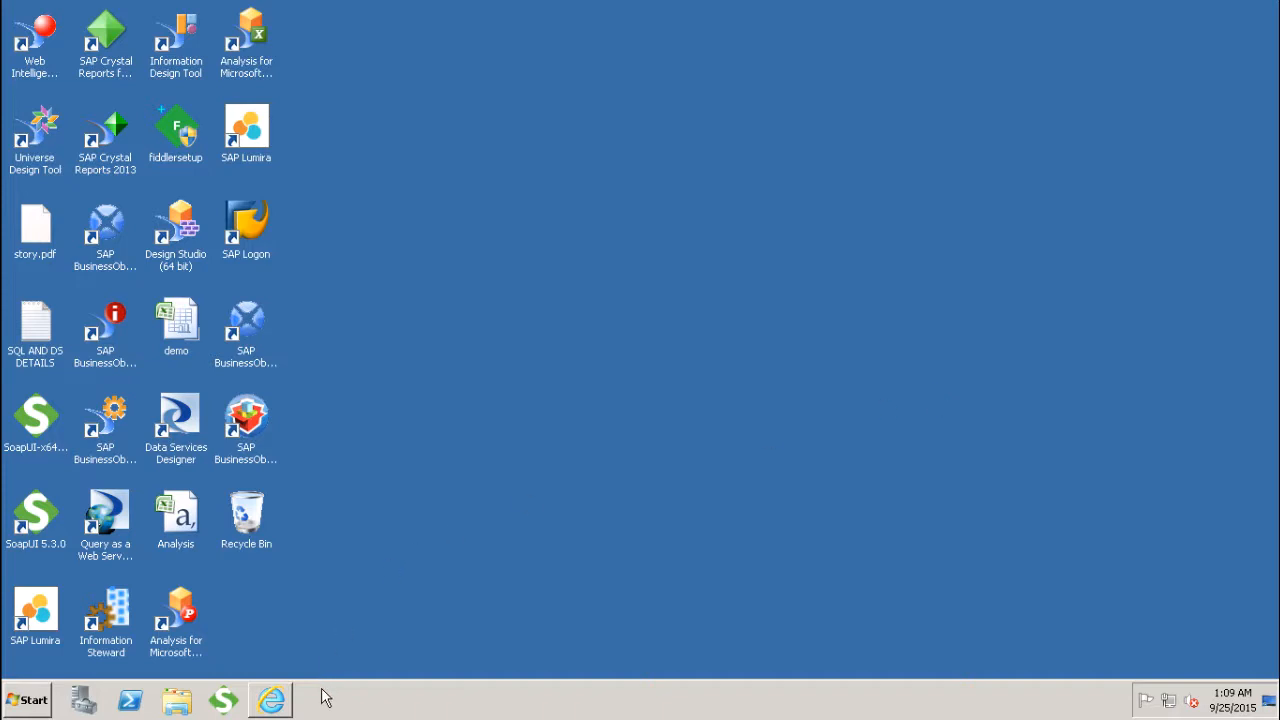
Bring up the sales revenue by year report and select the Year and Sales revenue table cells.
{"action": "left_click", "coordinate": [270, 699]}
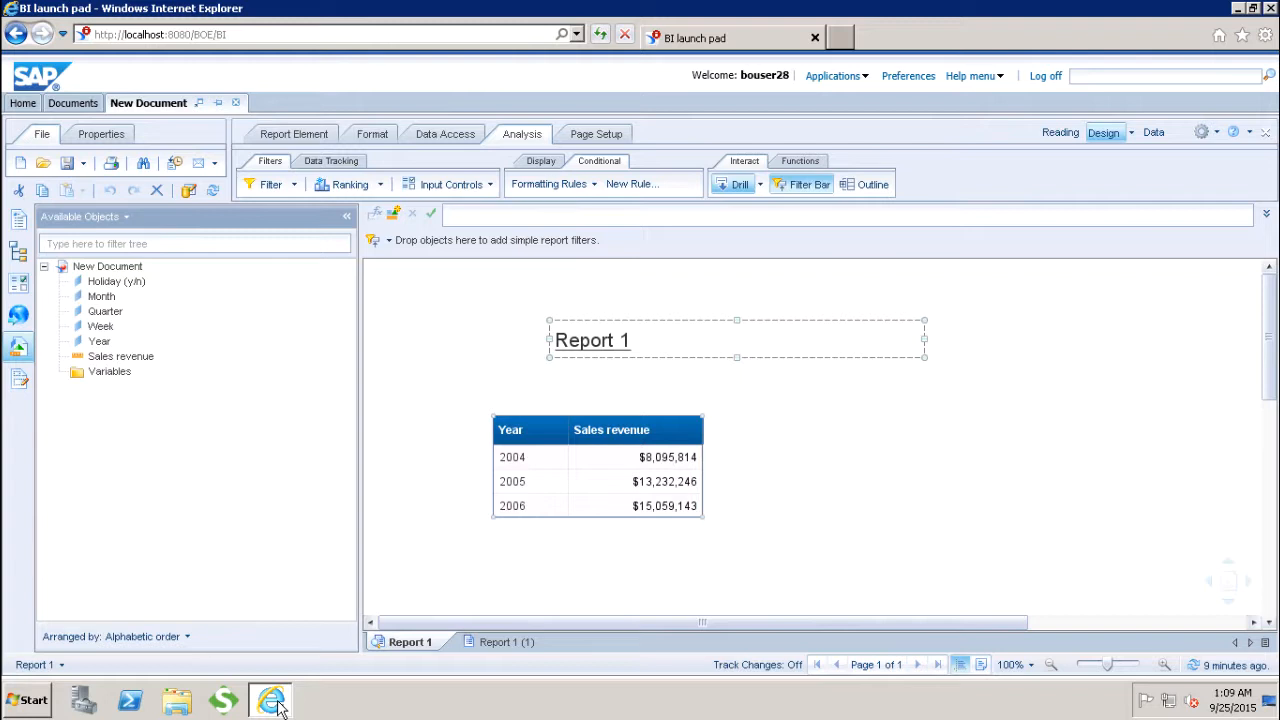
{"action": "left_click", "coordinate": [512, 481]}
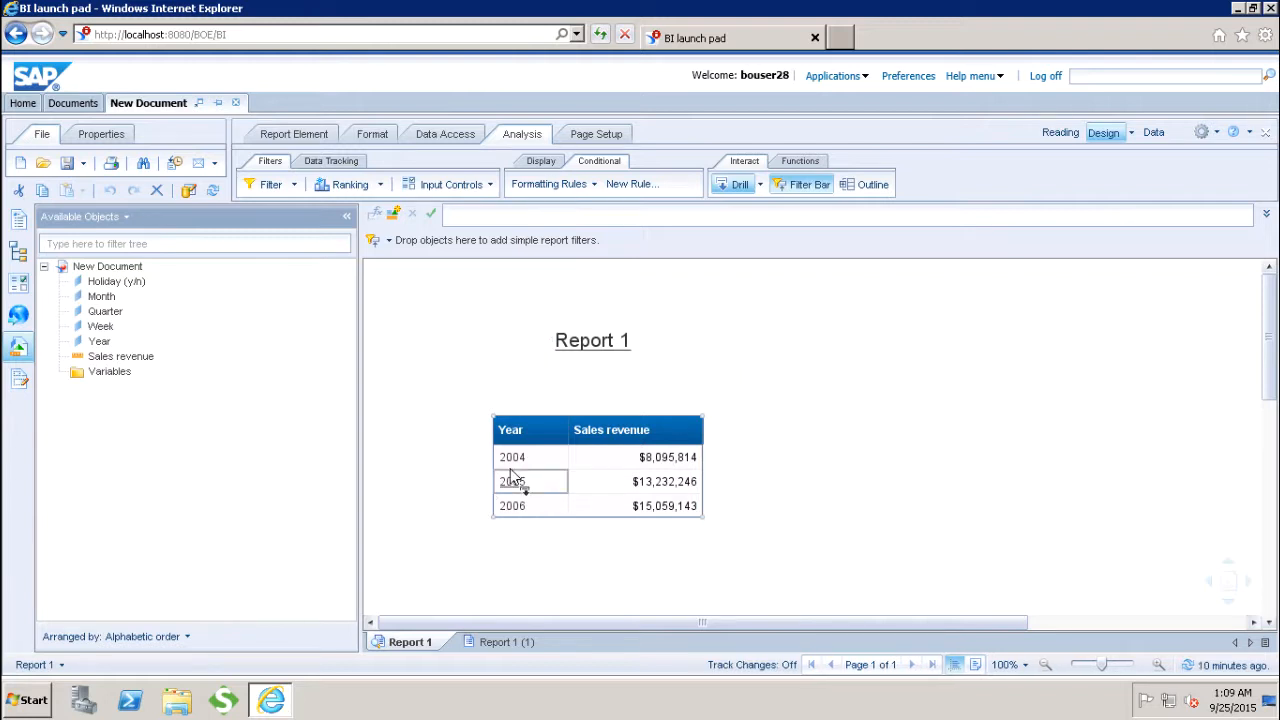
{"action": "left_click", "coordinate": [667, 457]}
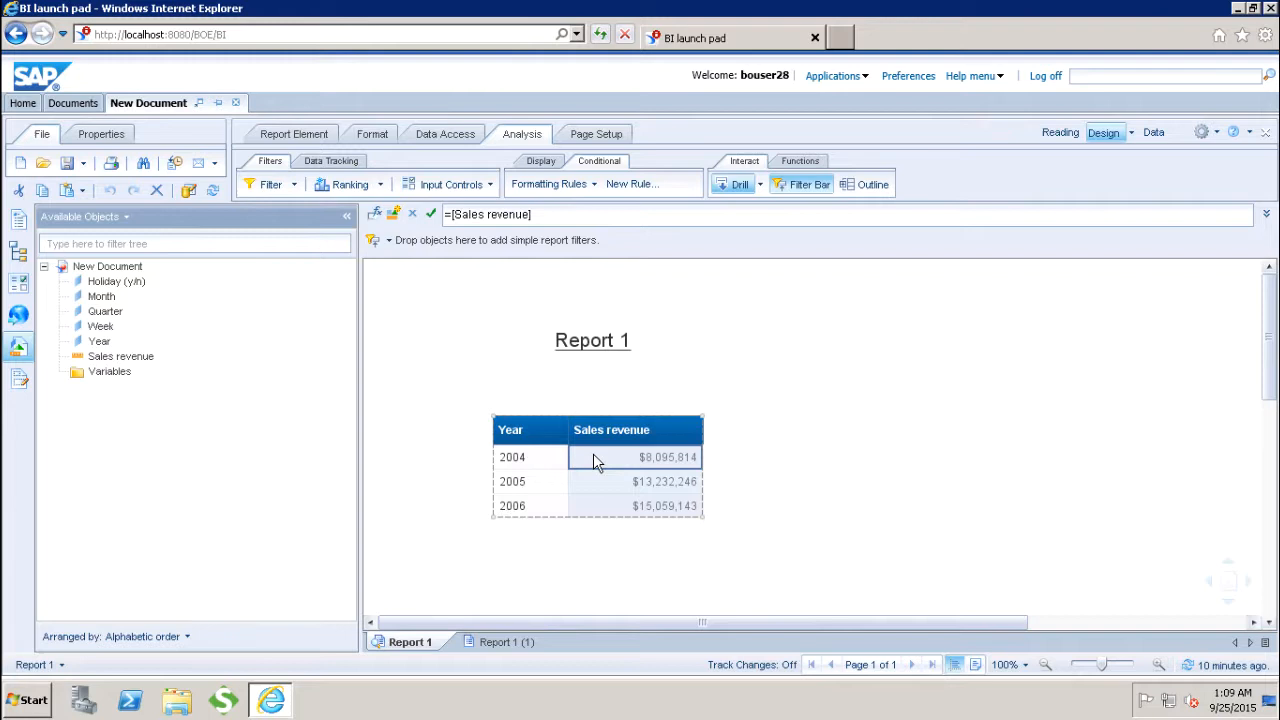
{"action": "left_click", "coordinate": [418, 383]}
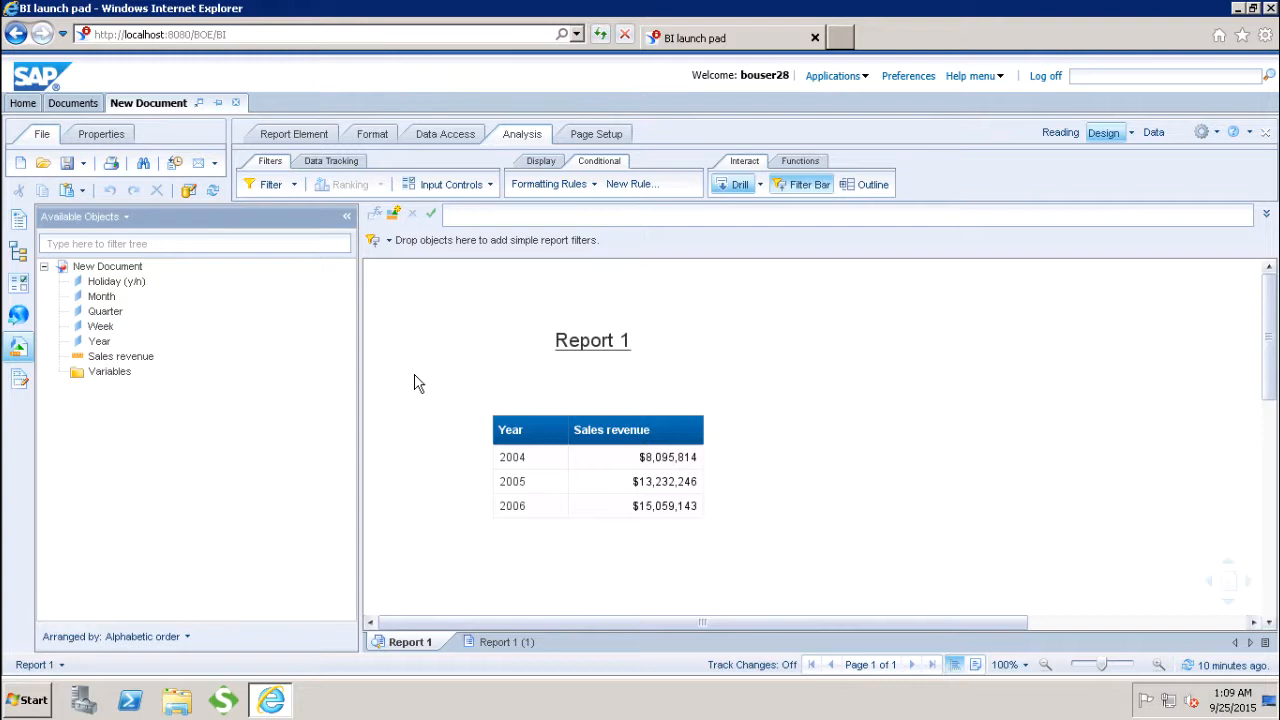
{"action": "mouse_move", "coordinate": [547, 406]}
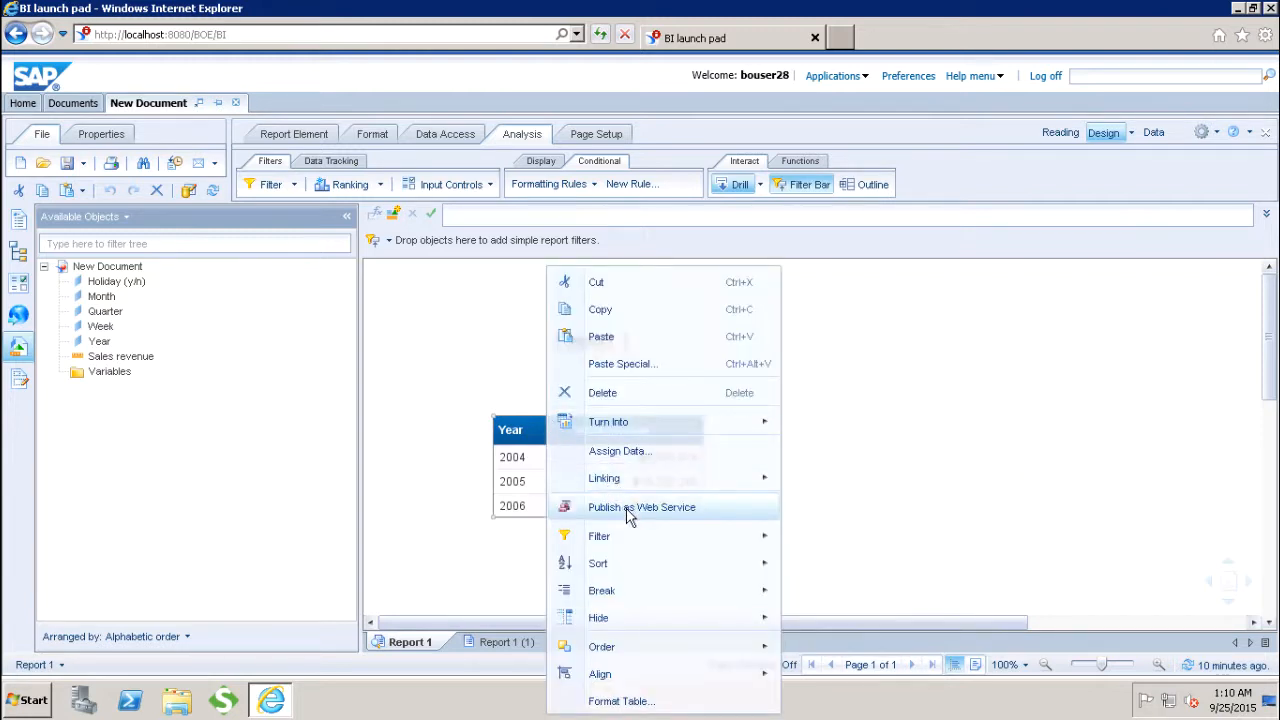
Start Publish as Web Service for the table and advance to the duplicate content check.
{"action": "left_click", "coordinate": [641, 507]}
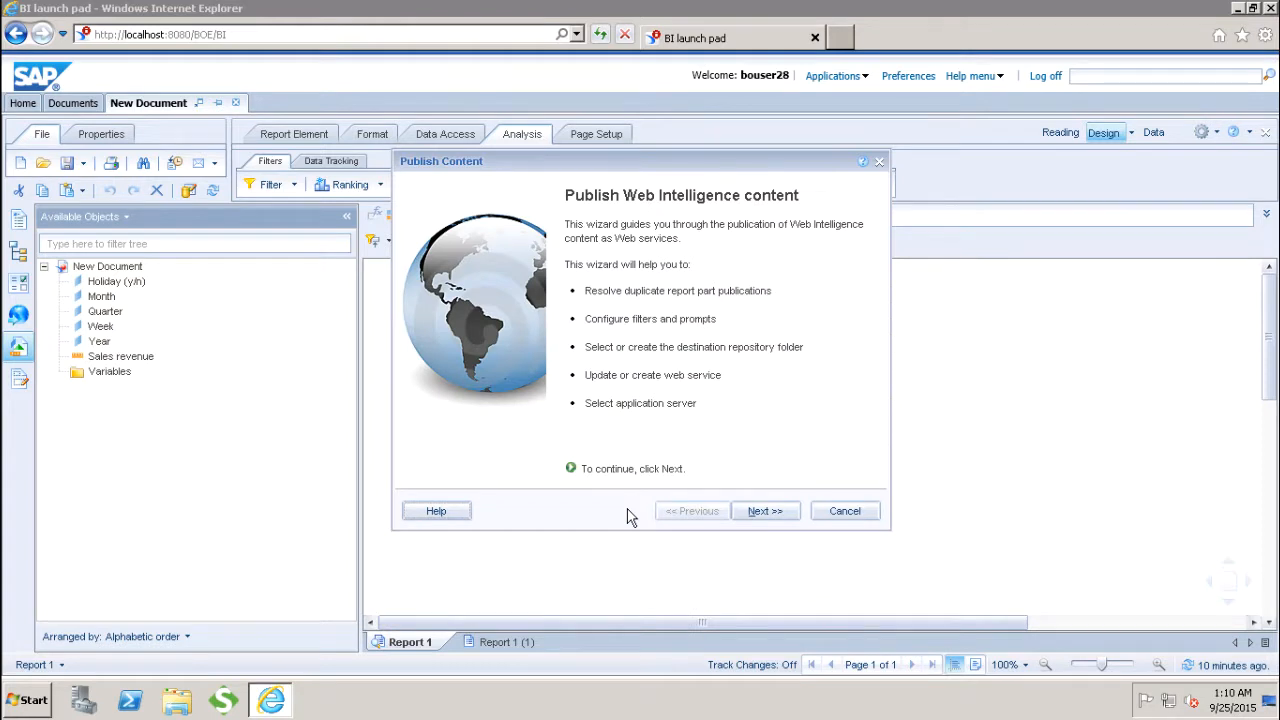
{"action": "mouse_move", "coordinate": [770, 530]}
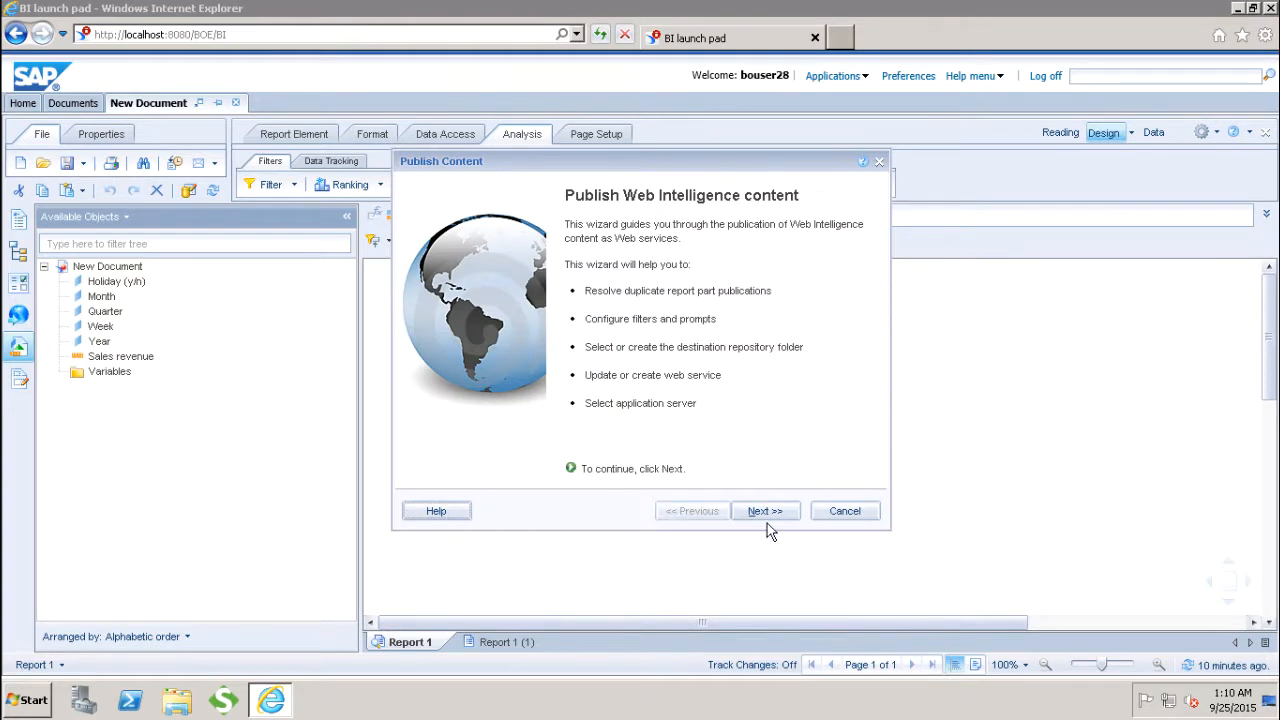
{"action": "left_click", "coordinate": [765, 511]}
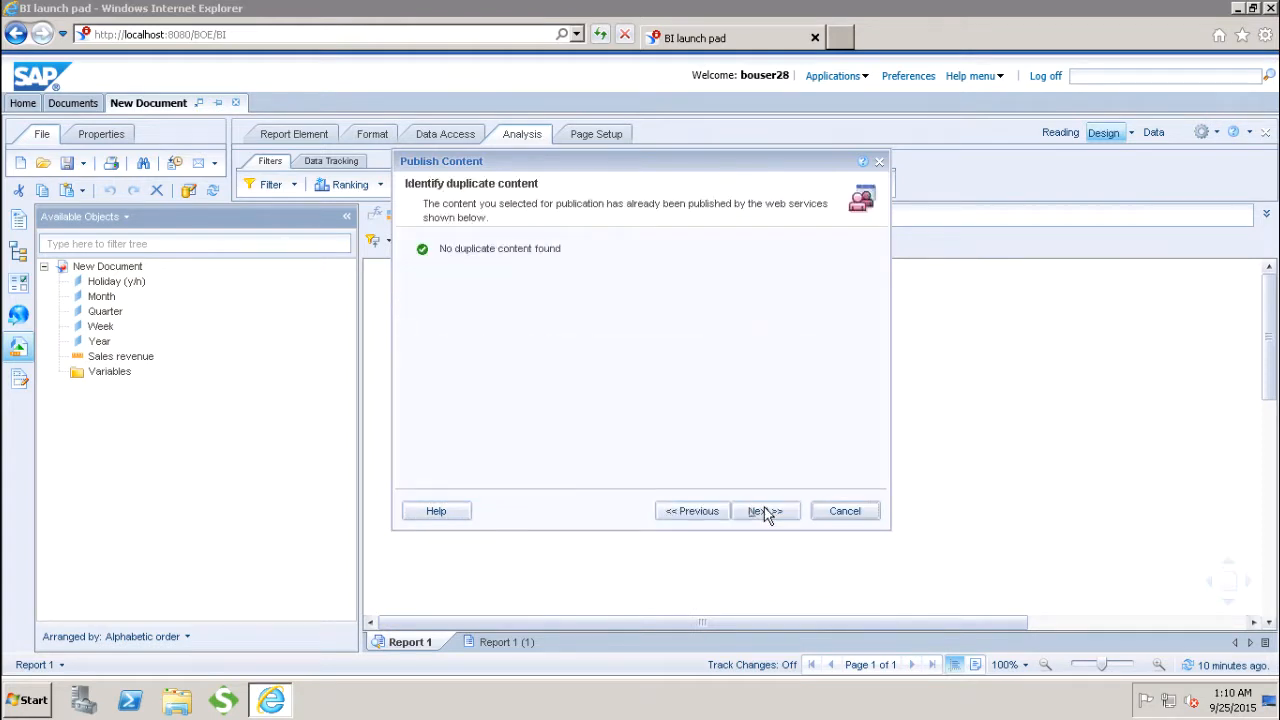
{"action": "mouse_move", "coordinate": [519, 290]}
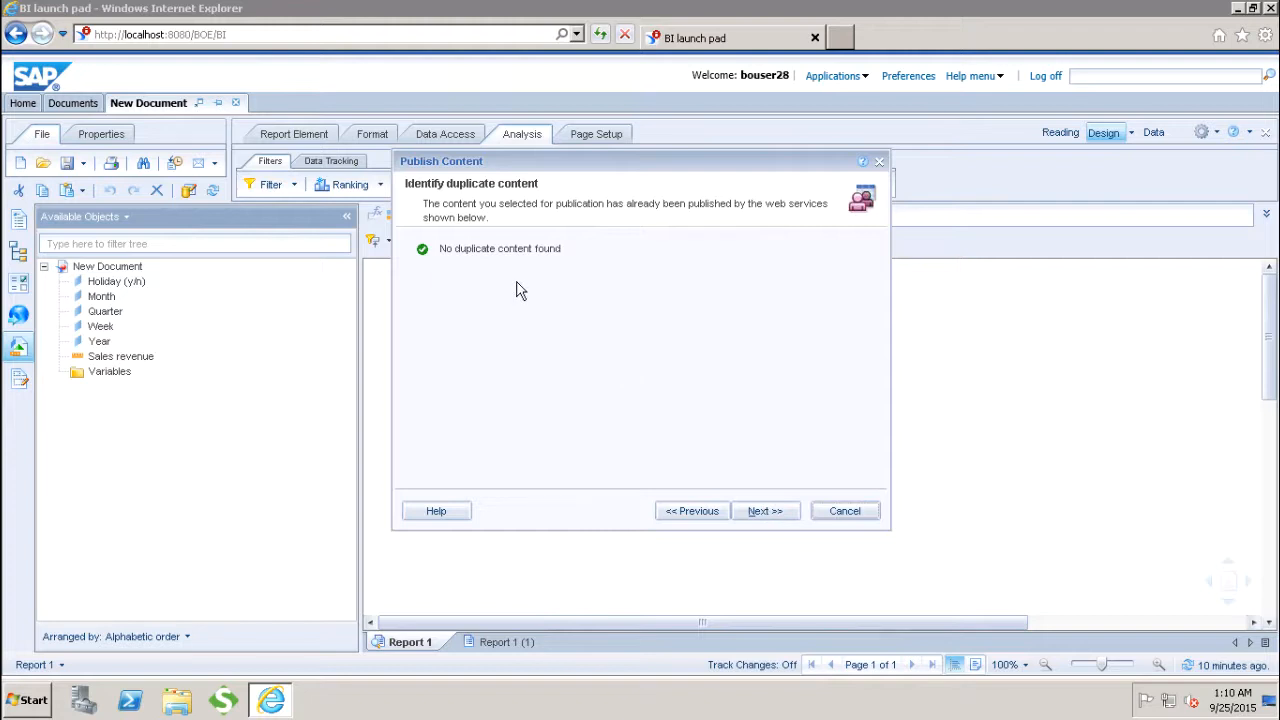
{"action": "mouse_move", "coordinate": [463, 278]}
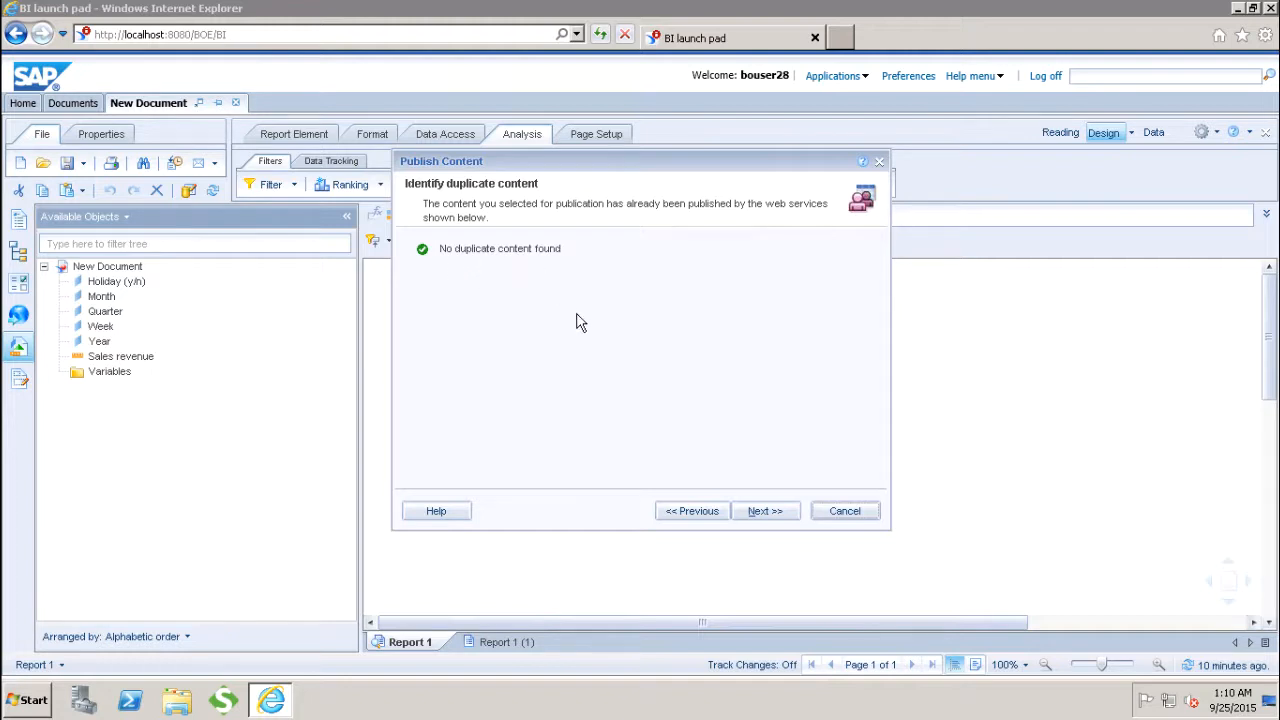
Name the published content Demo_webservices.
{"action": "left_click", "coordinate": [765, 511]}
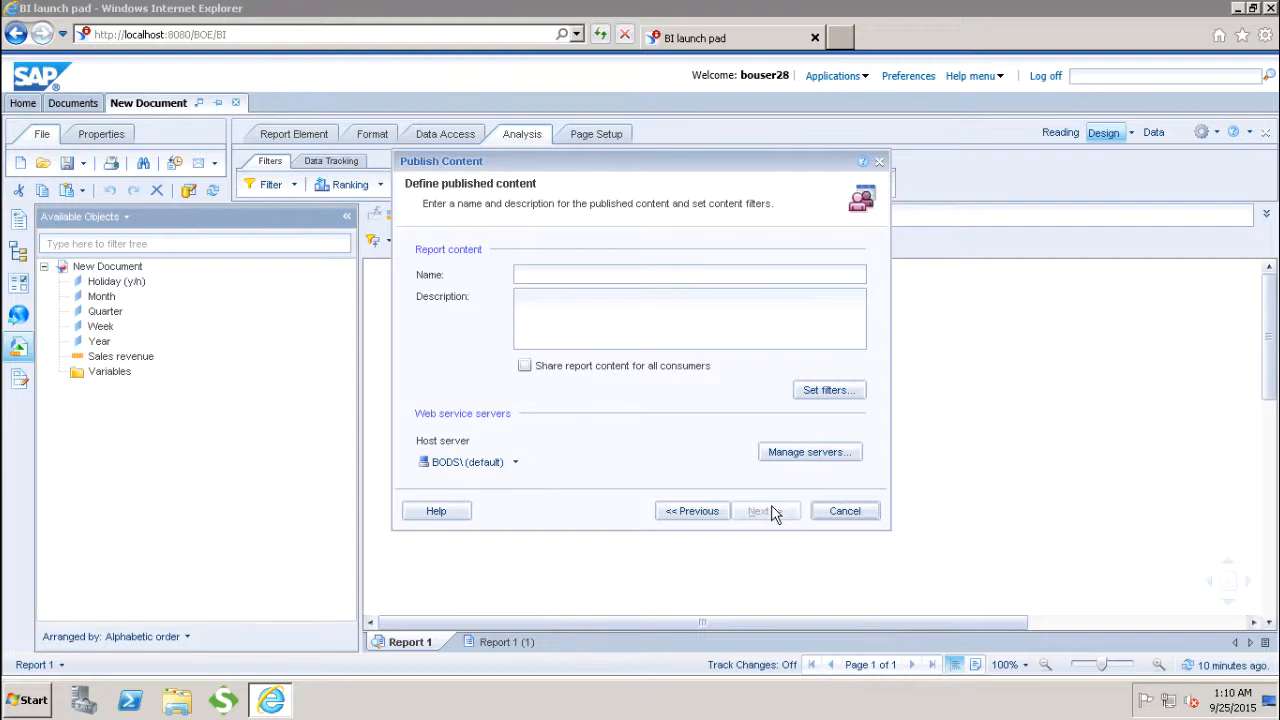
{"action": "mouse_move", "coordinate": [765, 510]}
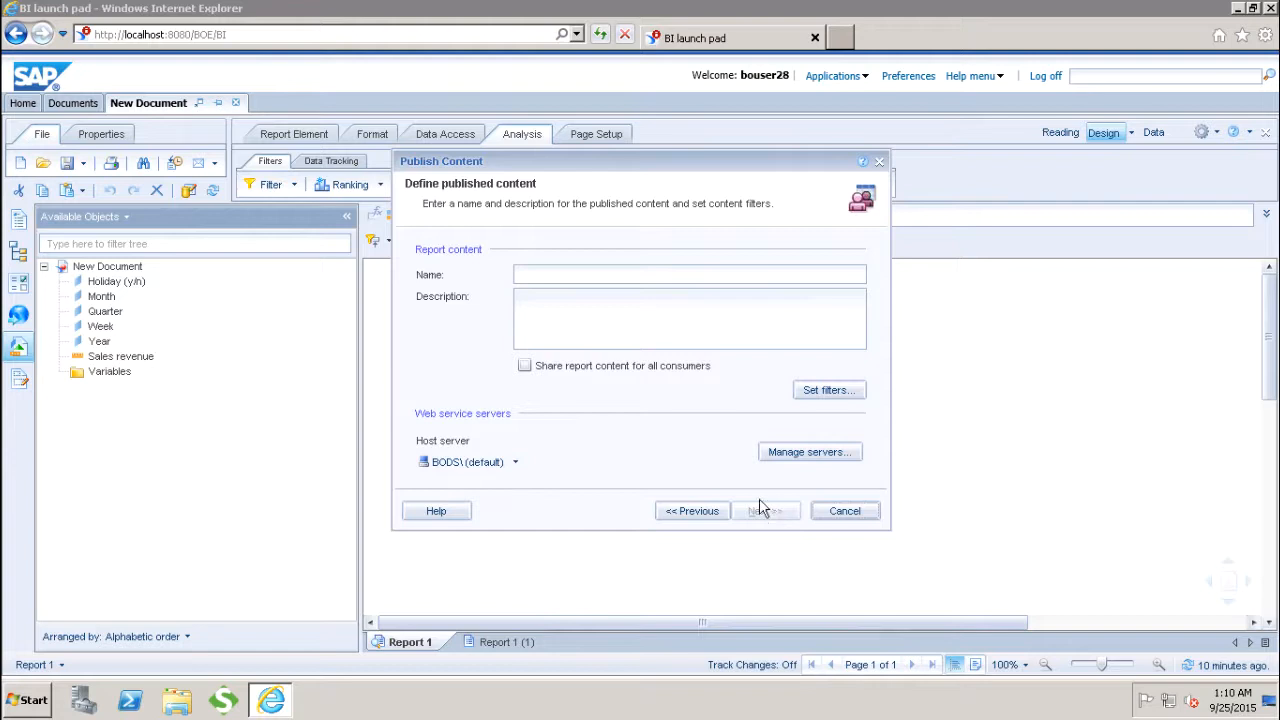
{"action": "left_click", "coordinate": [688, 274]}
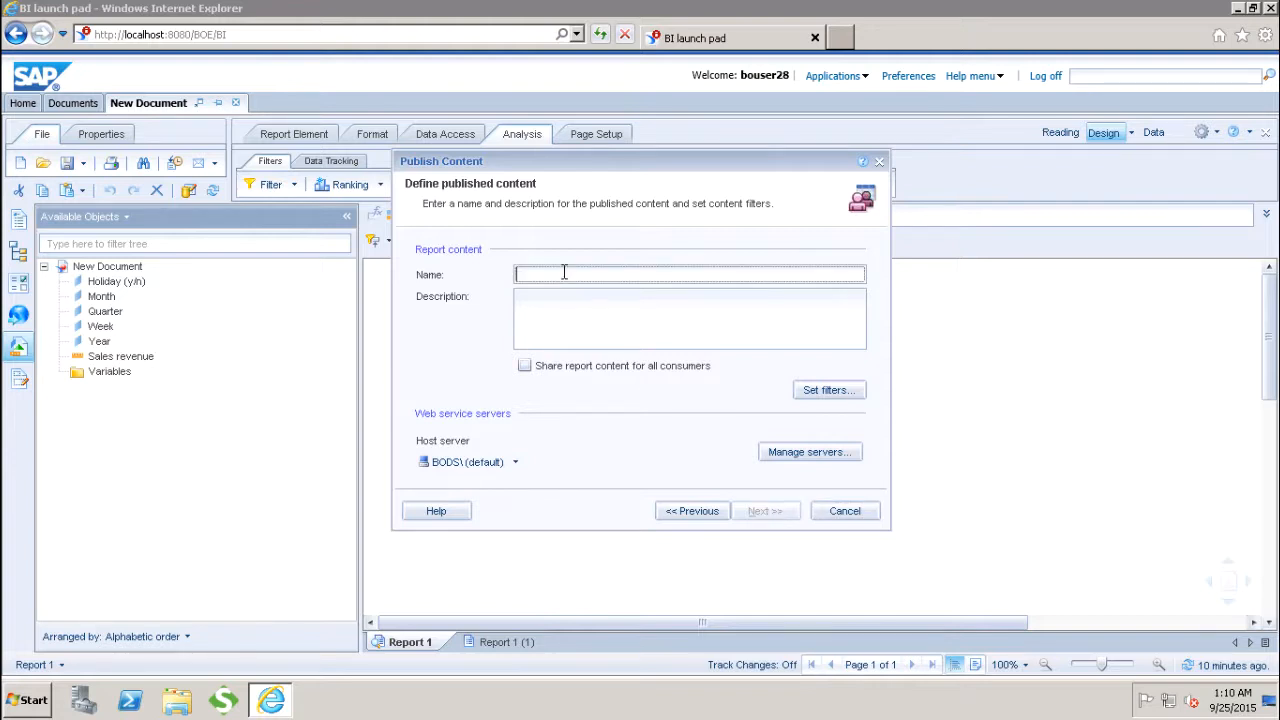
{"action": "type", "text": "Demo_webservices"}
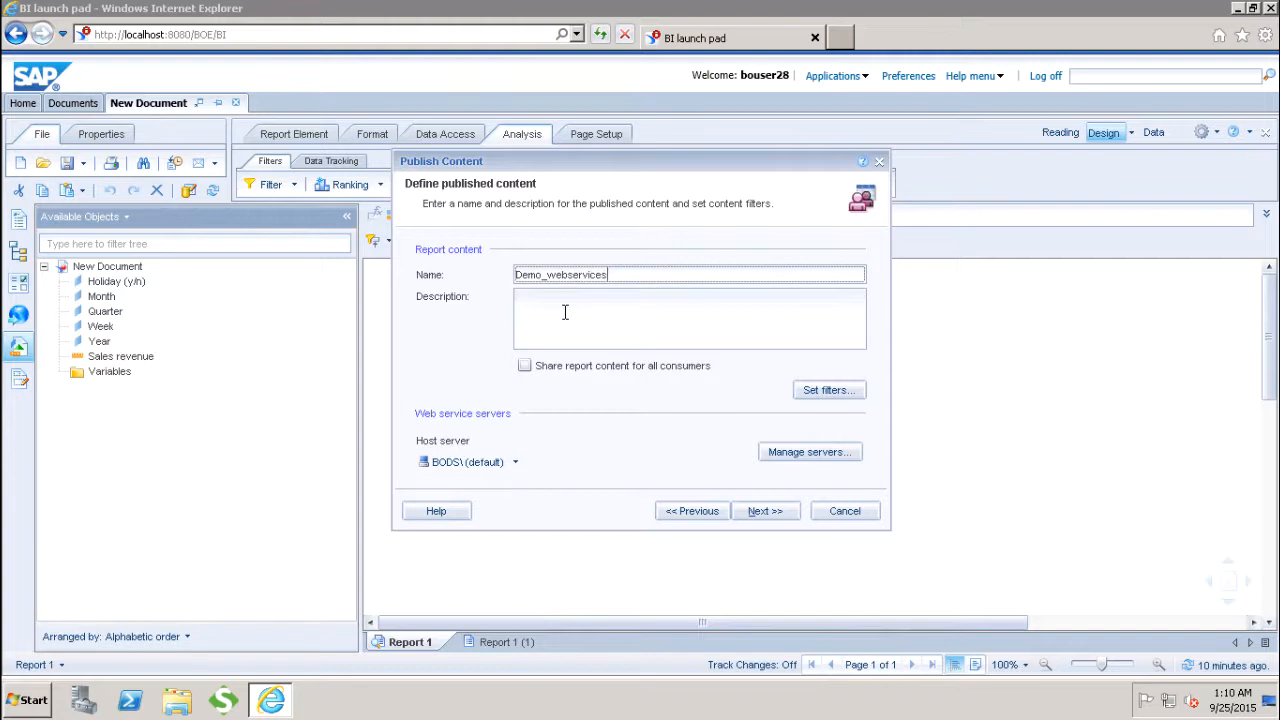
{"action": "mouse_move", "coordinate": [833, 413]}
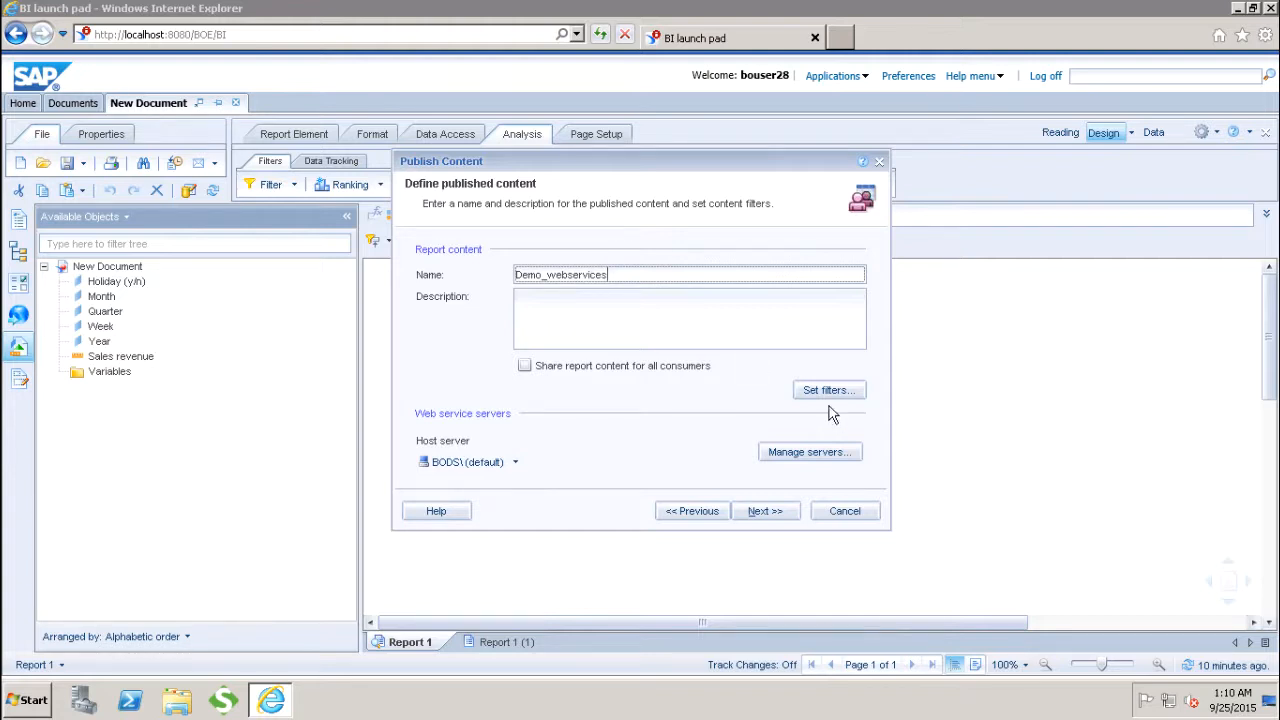
Confirm Year and Sales revenue as filters and keep the default BODS host.
{"action": "left_click", "coordinate": [828, 390]}
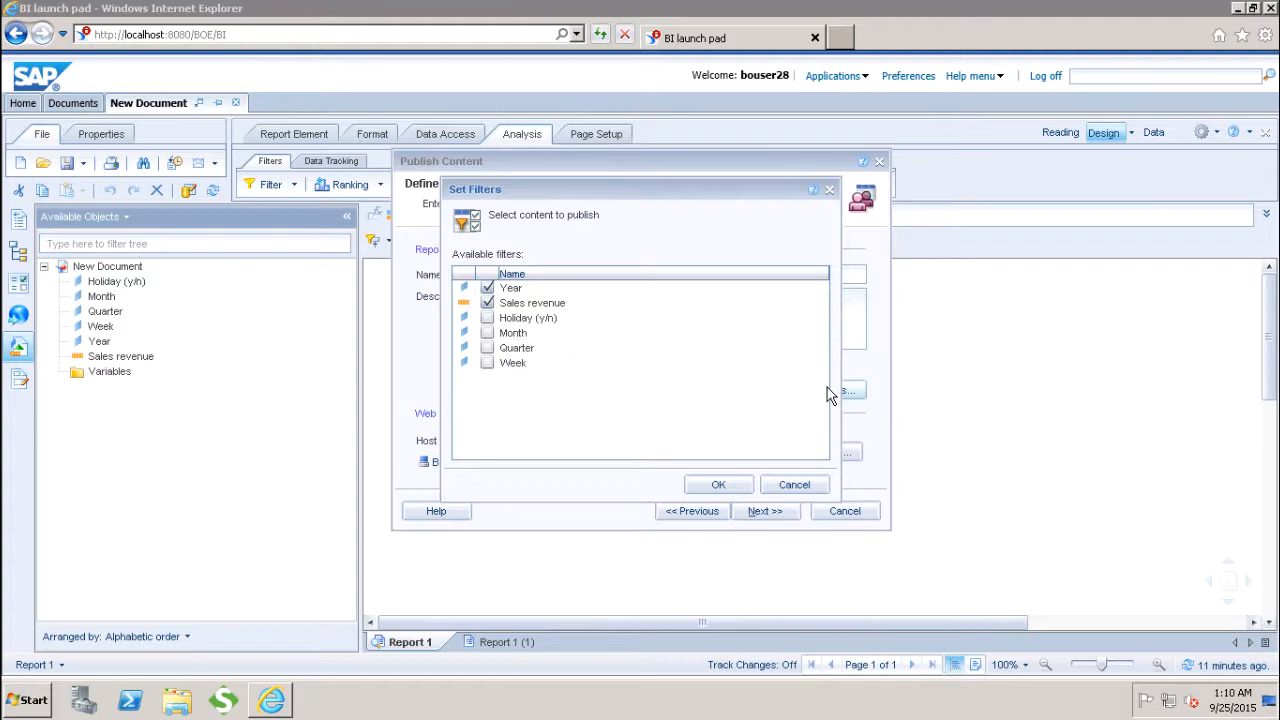
{"action": "mouse_move", "coordinate": [521, 289]}
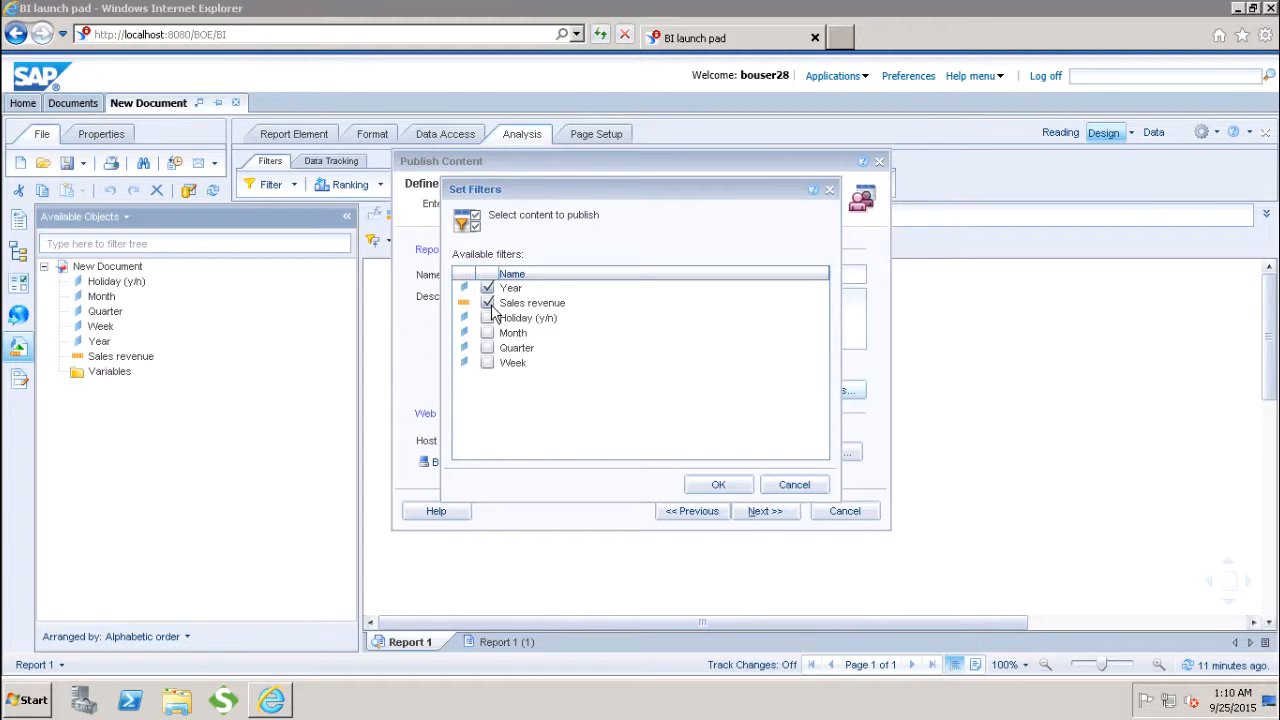
{"action": "left_click", "coordinate": [717, 484]}
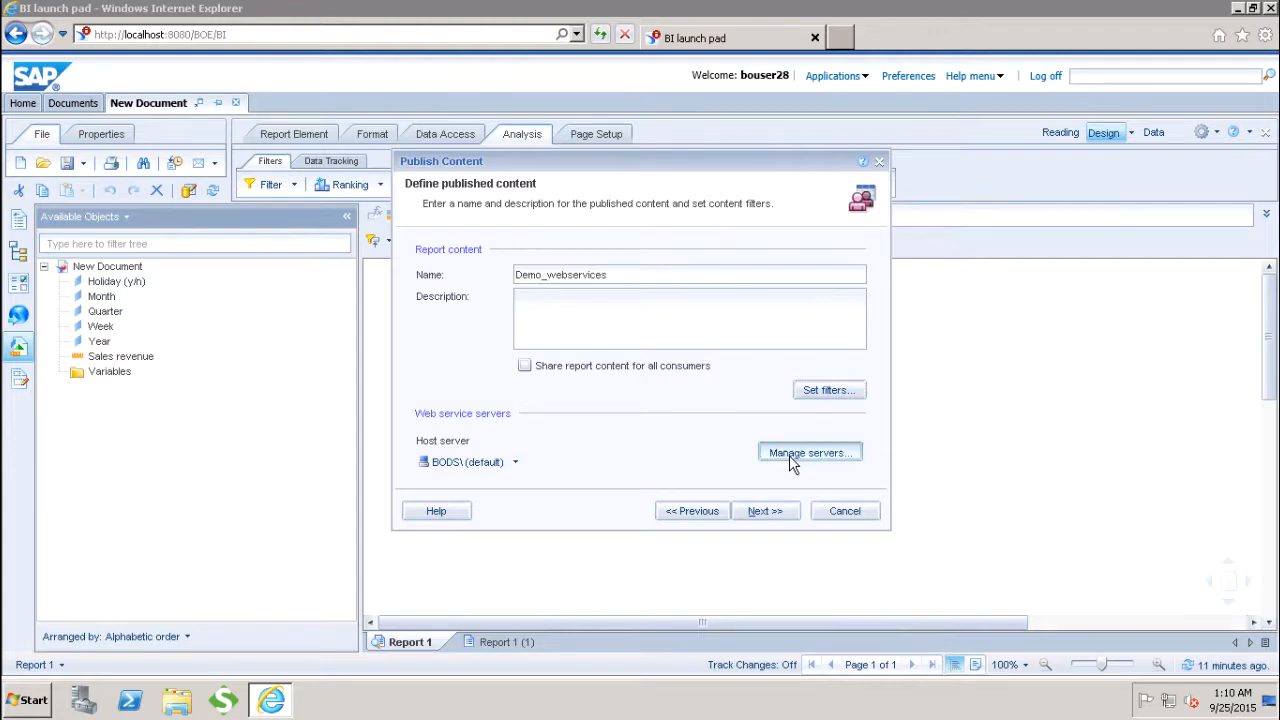
{"action": "left_click", "coordinate": [808, 452]}
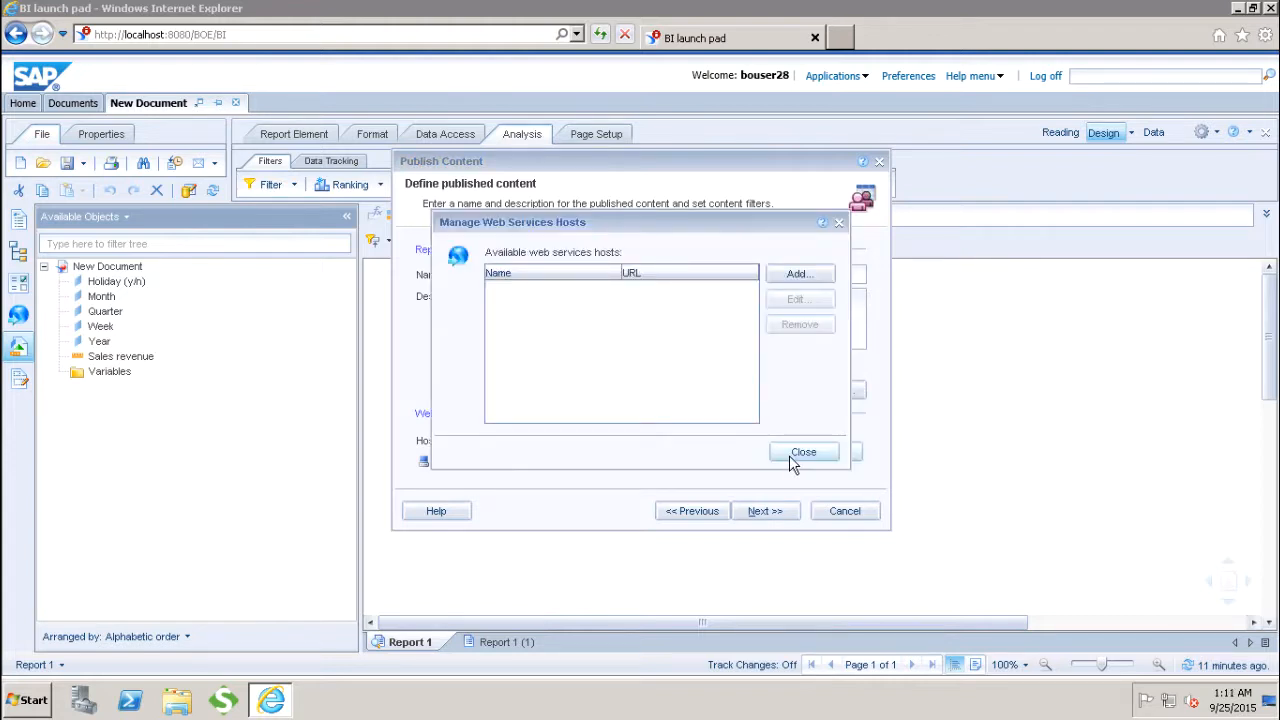
{"action": "mouse_move", "coordinate": [794, 460]}
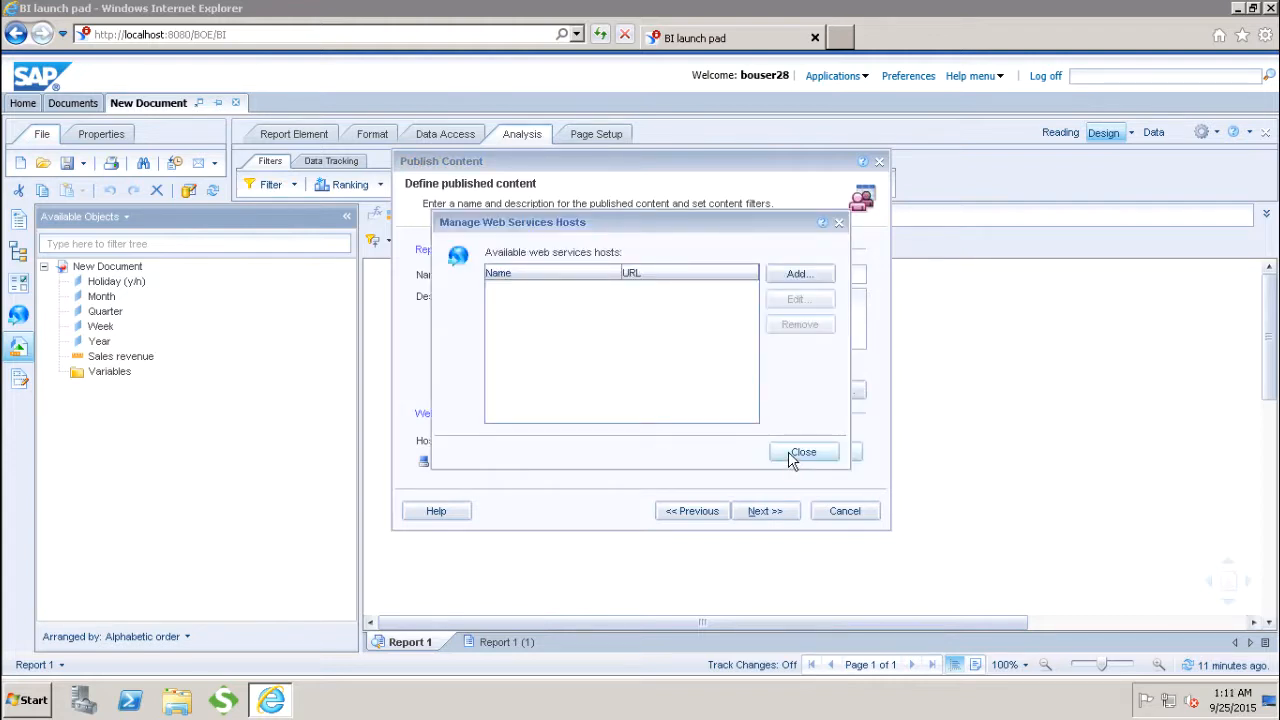
{"action": "left_click", "coordinate": [803, 452]}
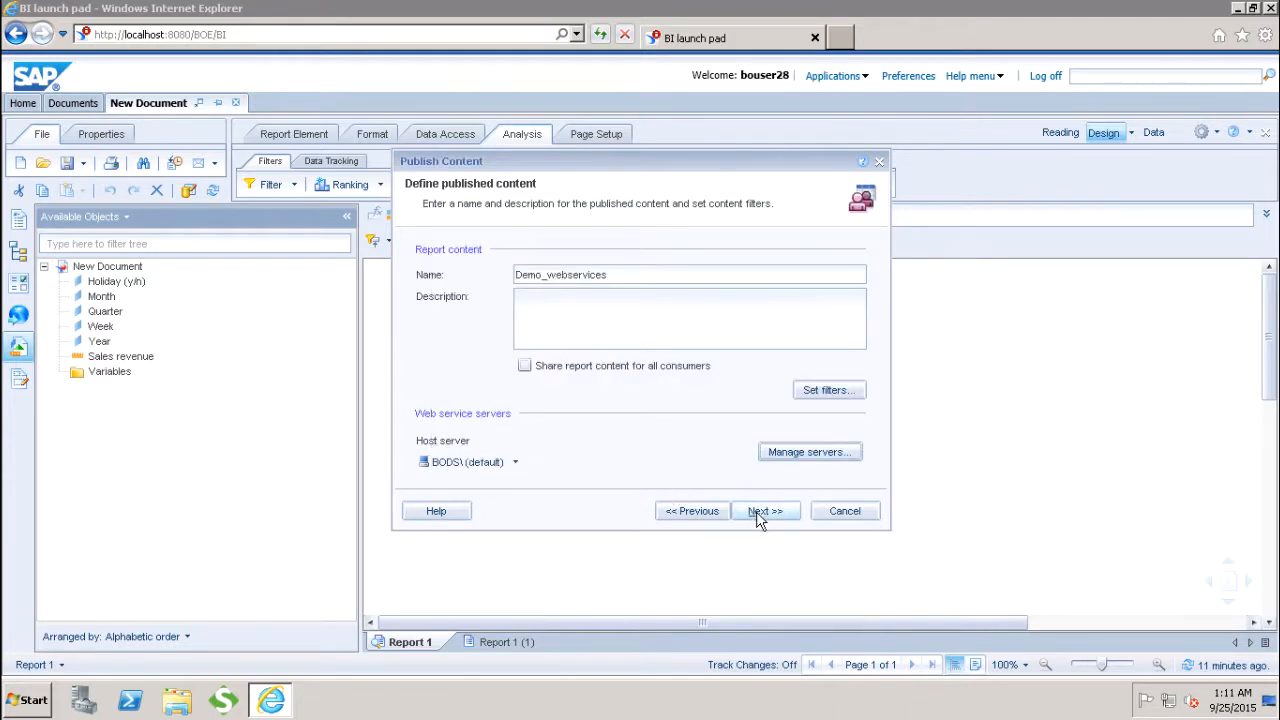
Create web service 'Test' under BI Web Services with Enterprise authentication.
{"action": "left_click", "coordinate": [764, 511]}
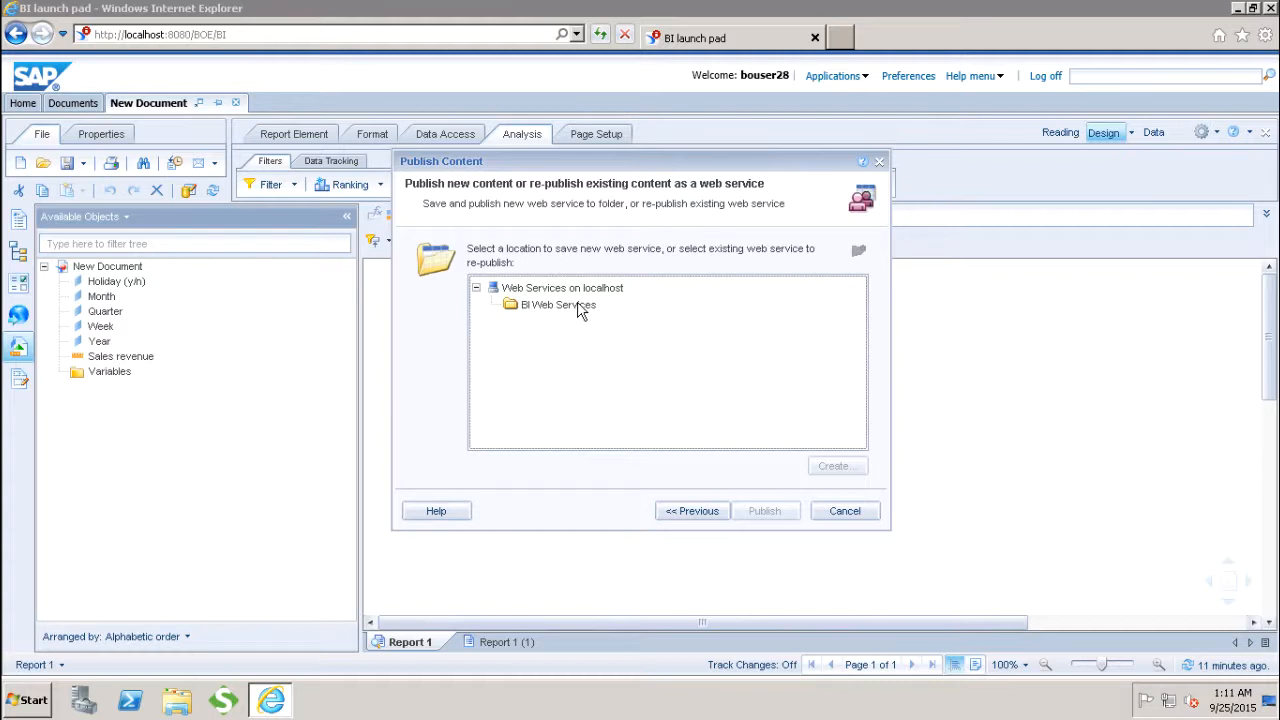
{"action": "left_click", "coordinate": [557, 305]}
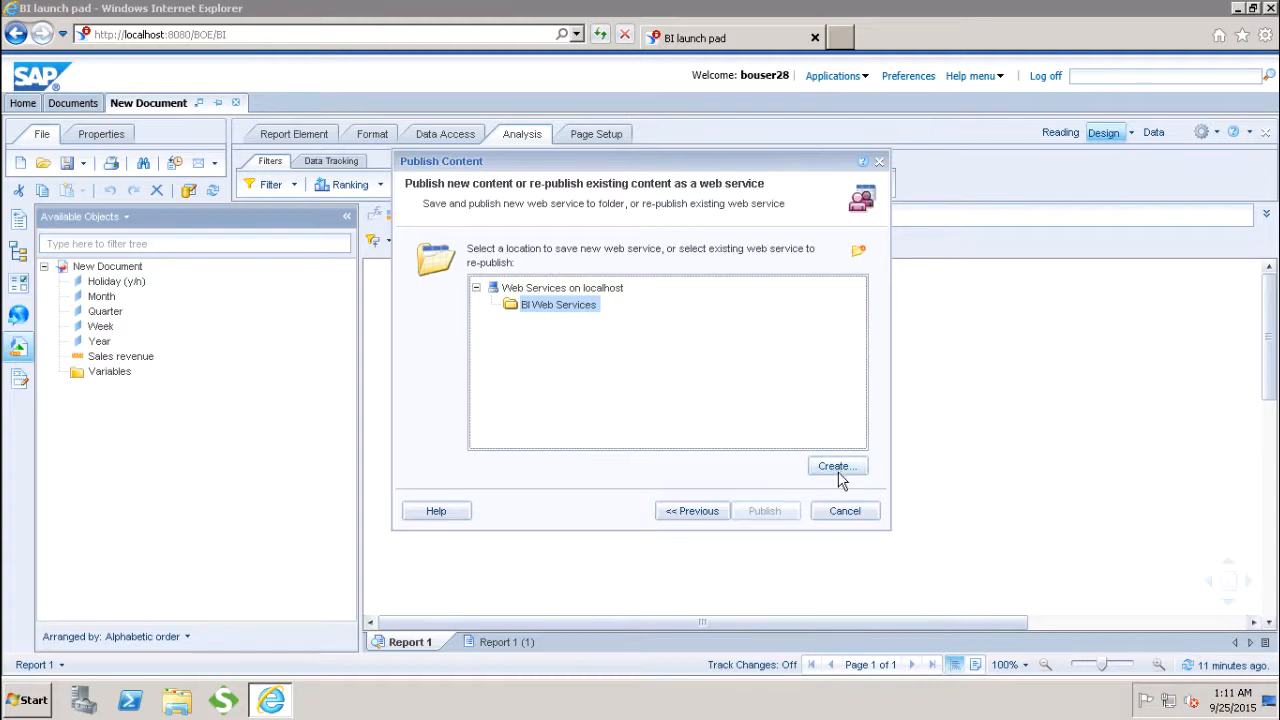
{"action": "left_click", "coordinate": [835, 466]}
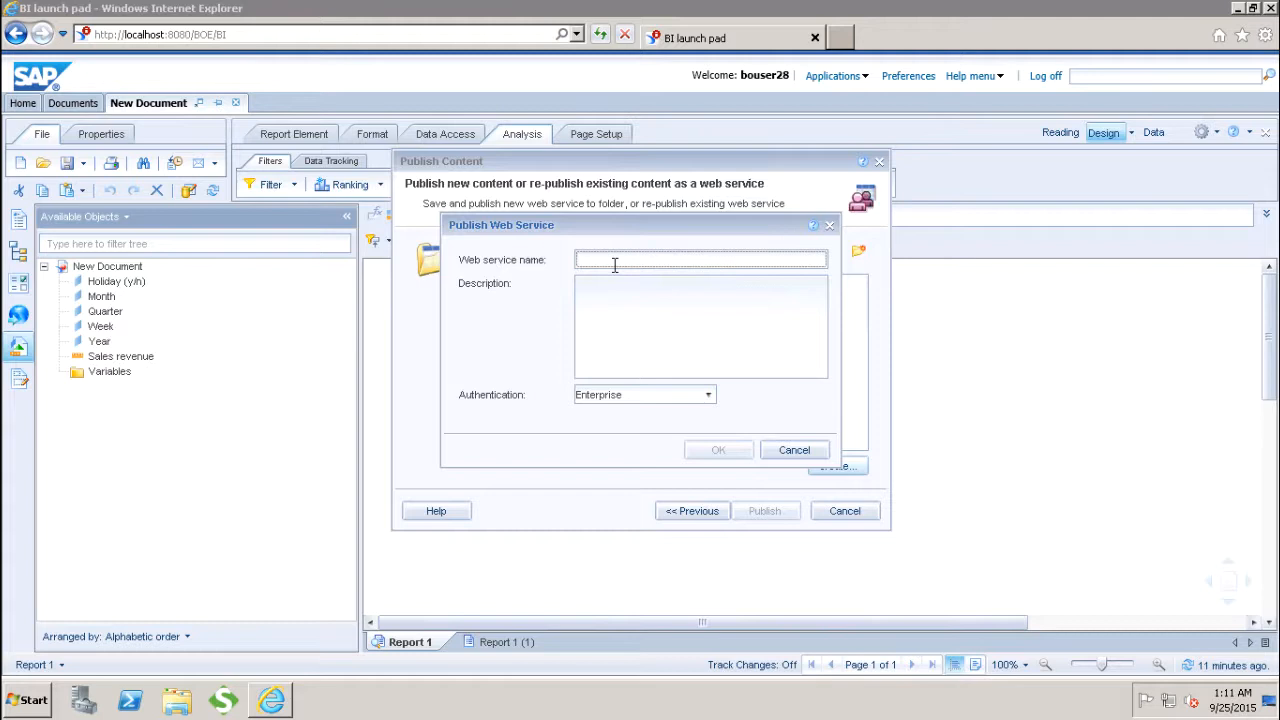
{"action": "type", "text": "Test"}
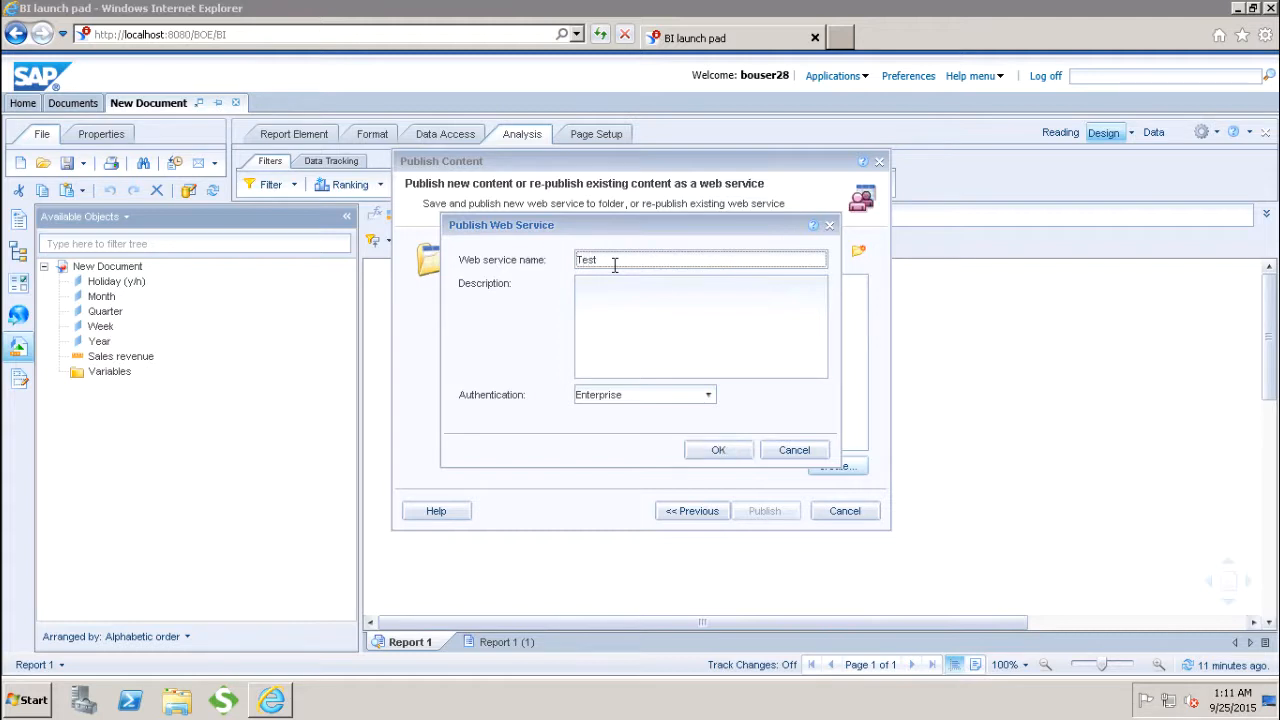
{"action": "left_click", "coordinate": [708, 394]}
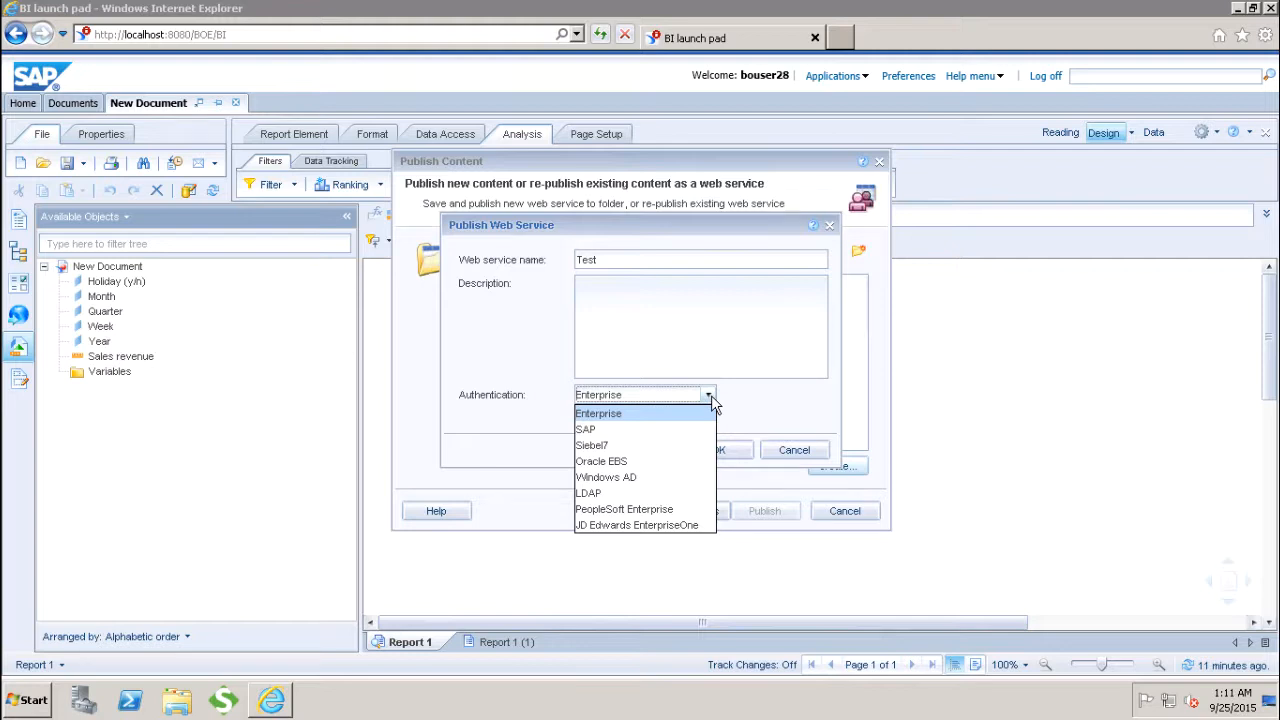
{"action": "mouse_move", "coordinate": [585, 429]}
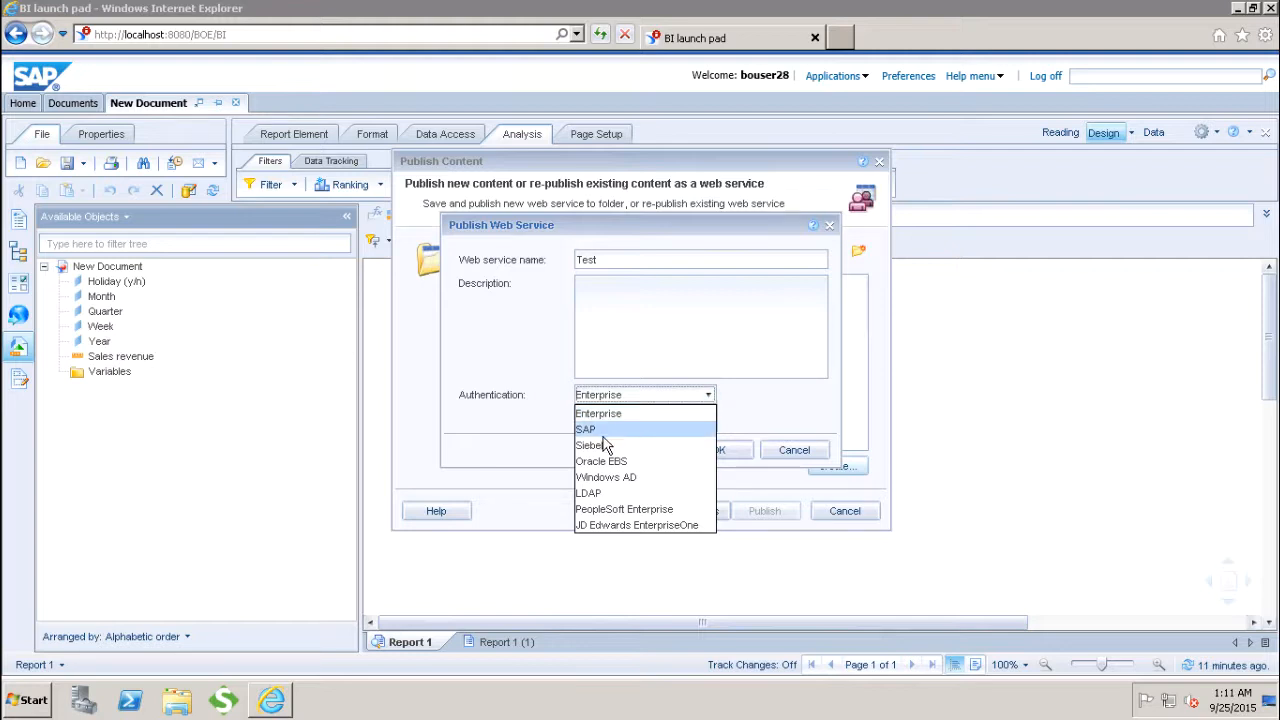
{"action": "mouse_move", "coordinate": [645, 477]}
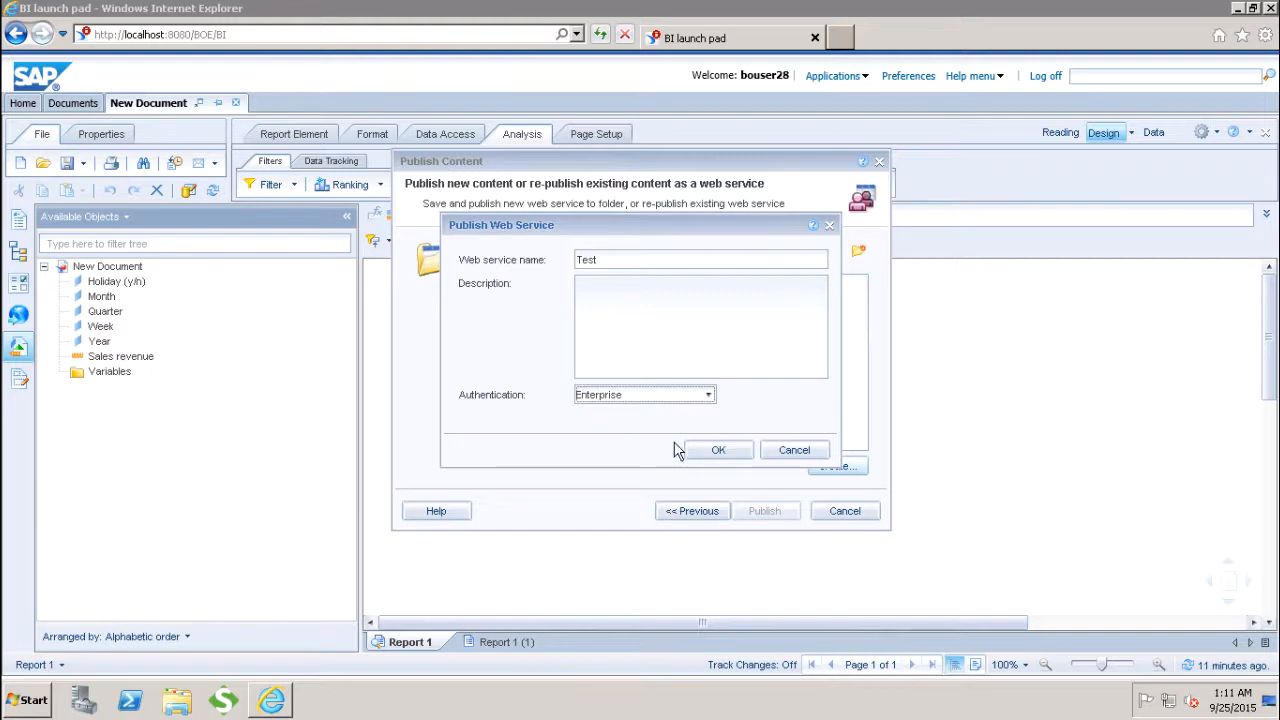
{"action": "left_click", "coordinate": [717, 449]}
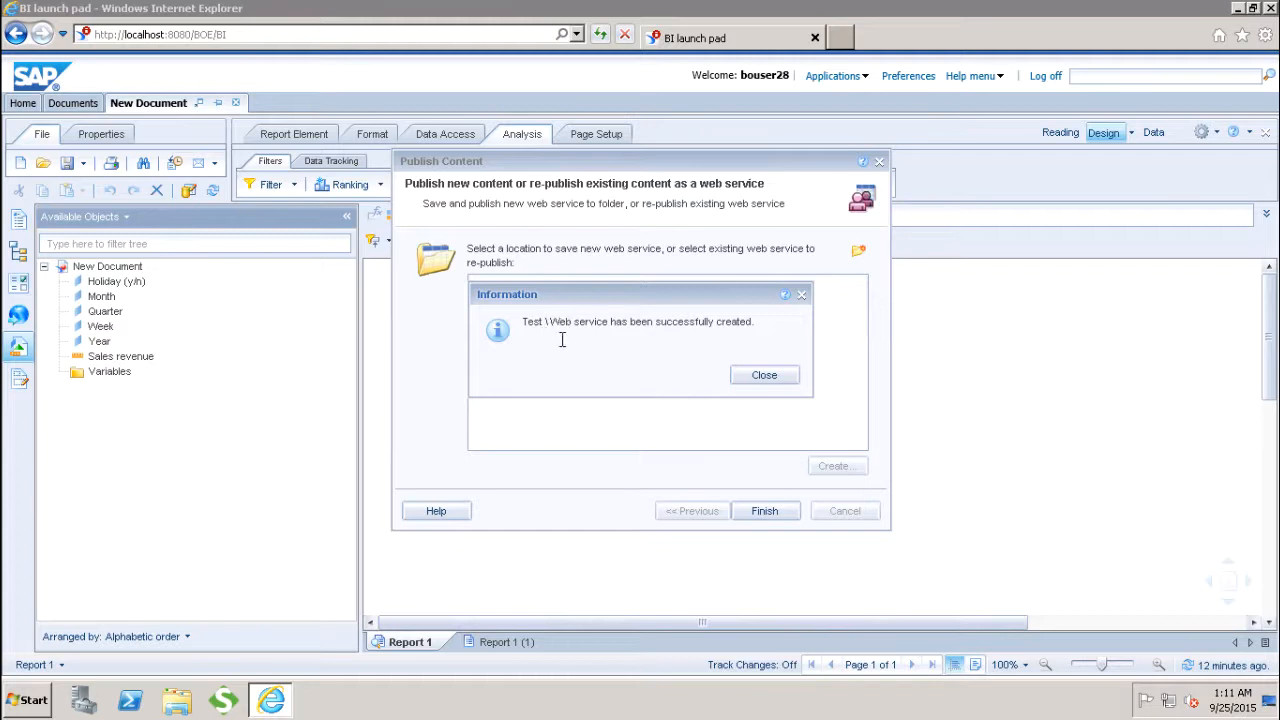
{"action": "mouse_move", "coordinate": [710, 363]}
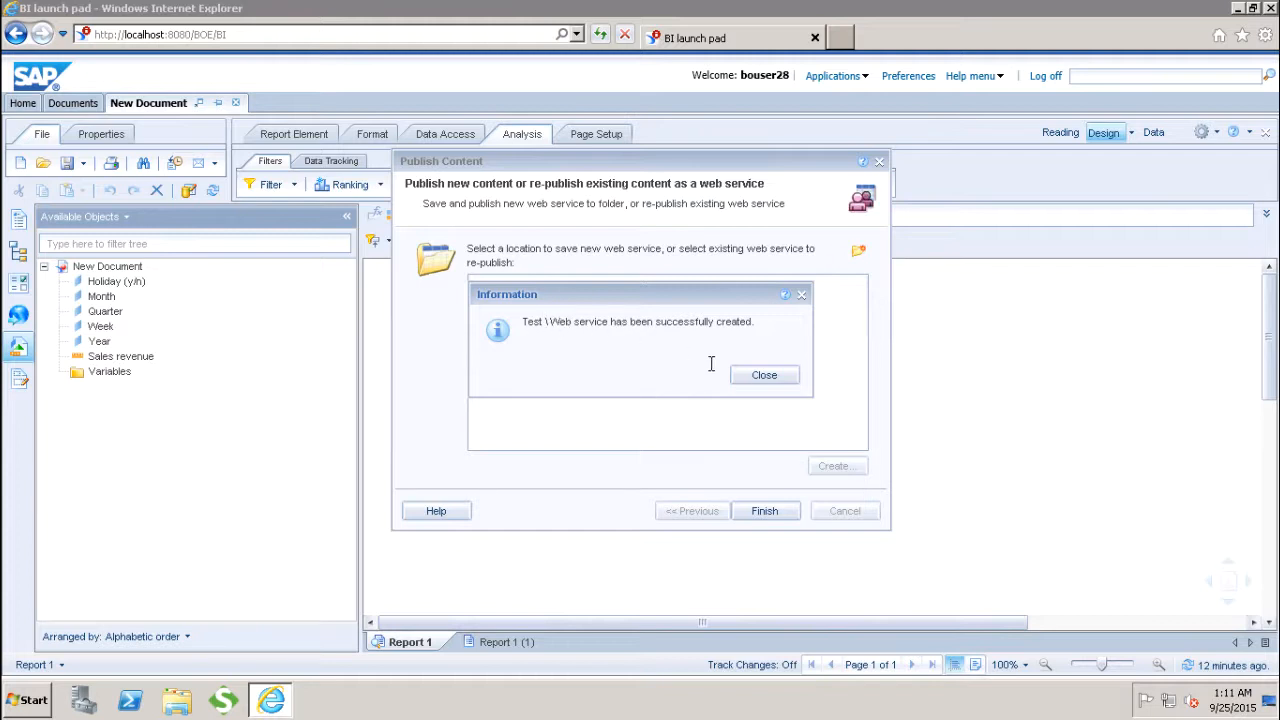
{"action": "left_click", "coordinate": [764, 374]}
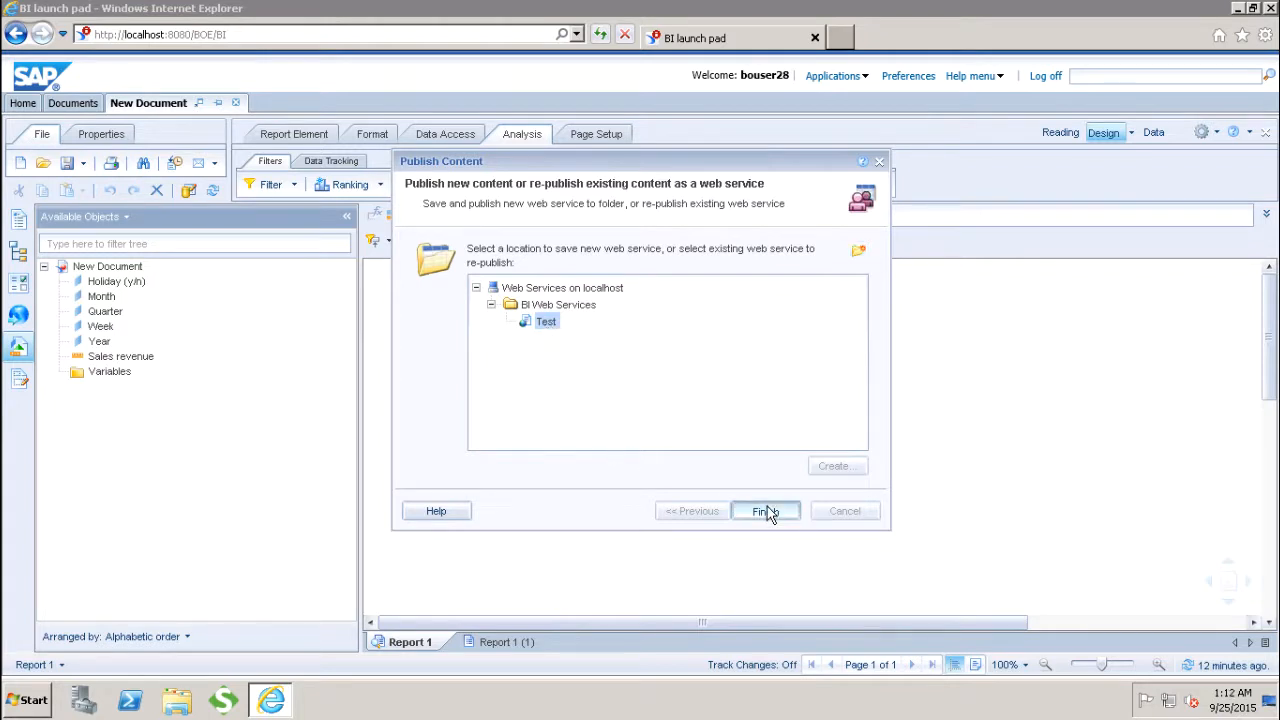
Finish publishing and view the Test service's WSDL URL in the Web Service Publisher.
{"action": "left_click", "coordinate": [763, 511]}
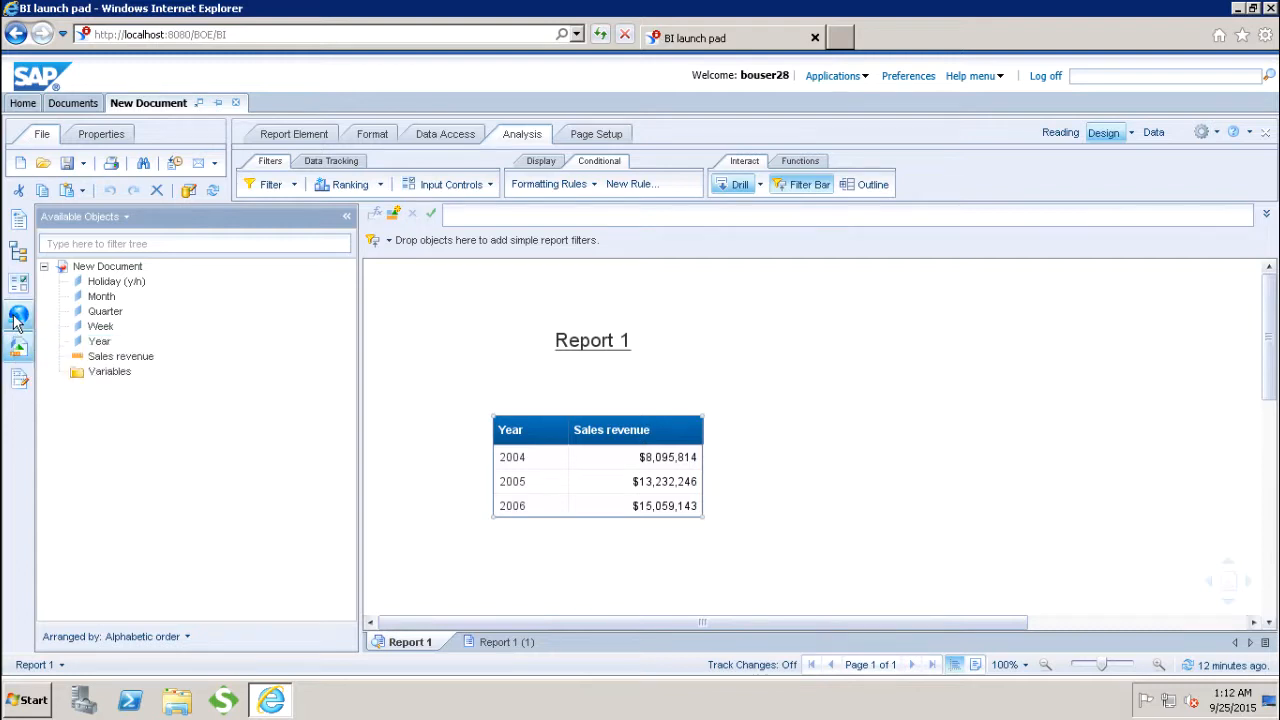
{"action": "left_click", "coordinate": [19, 318]}
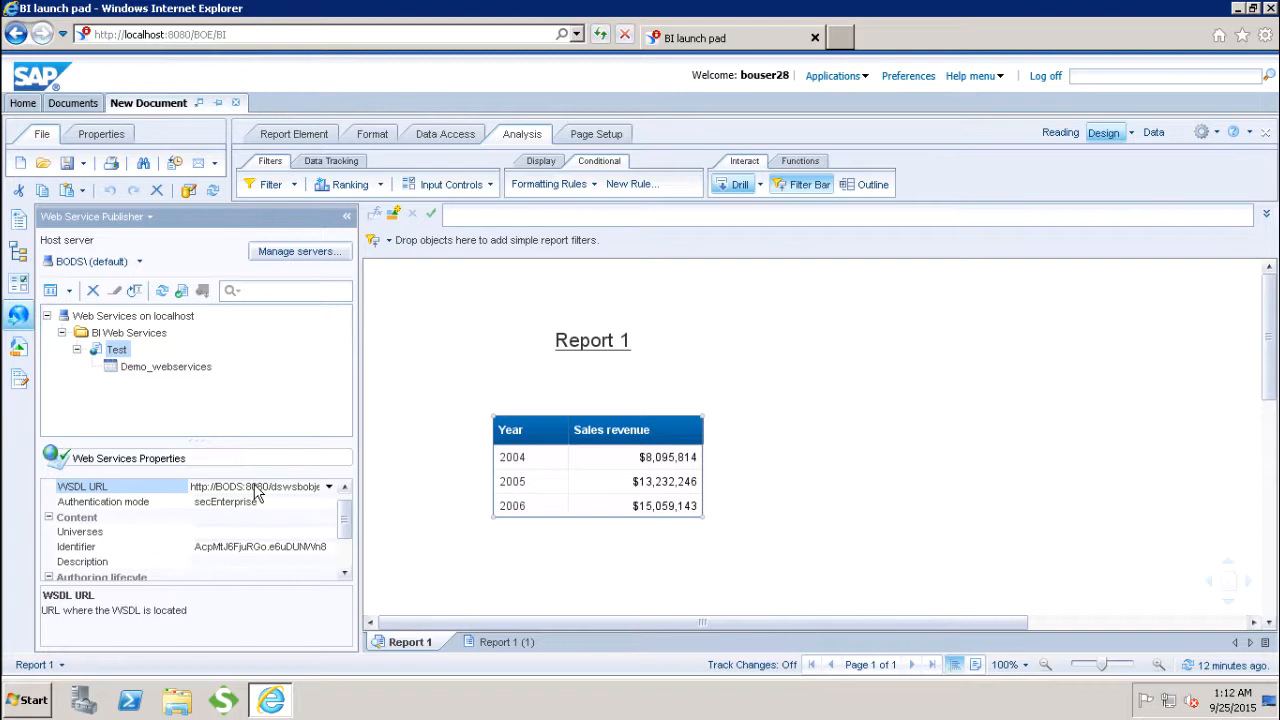
{"action": "left_click", "coordinate": [255, 486]}
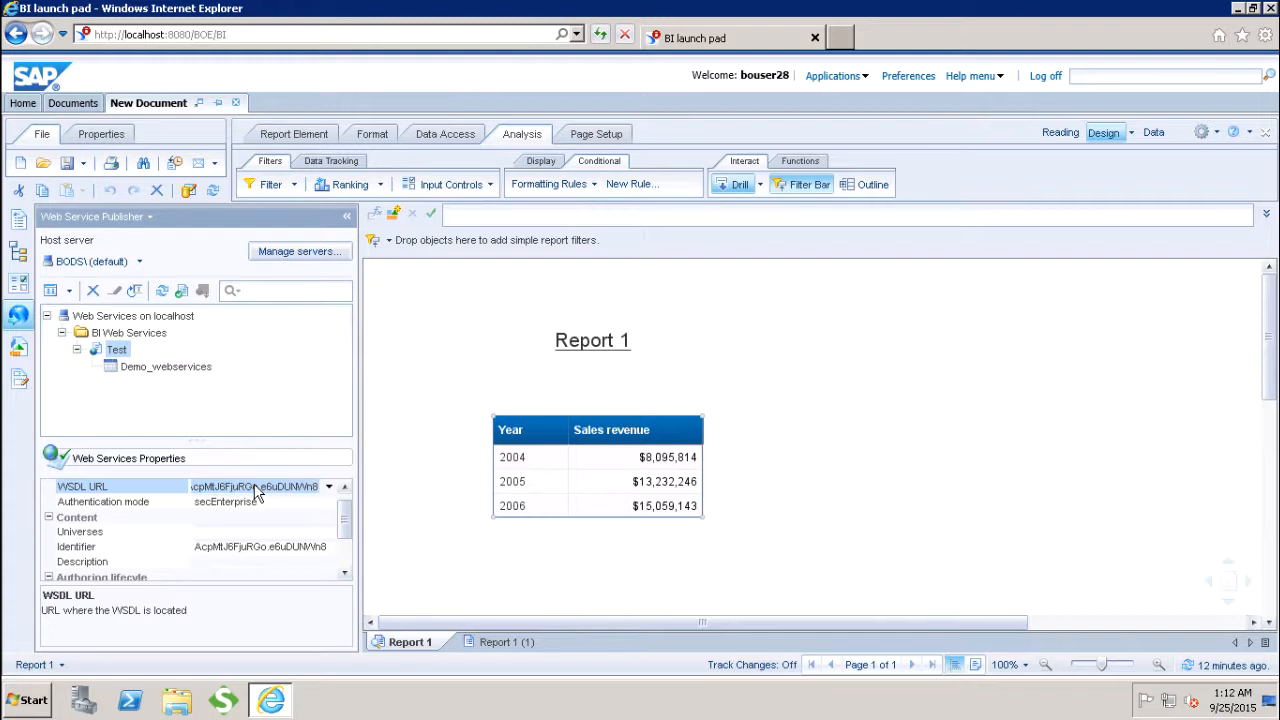
{"action": "mouse_move", "coordinate": [461, 514]}
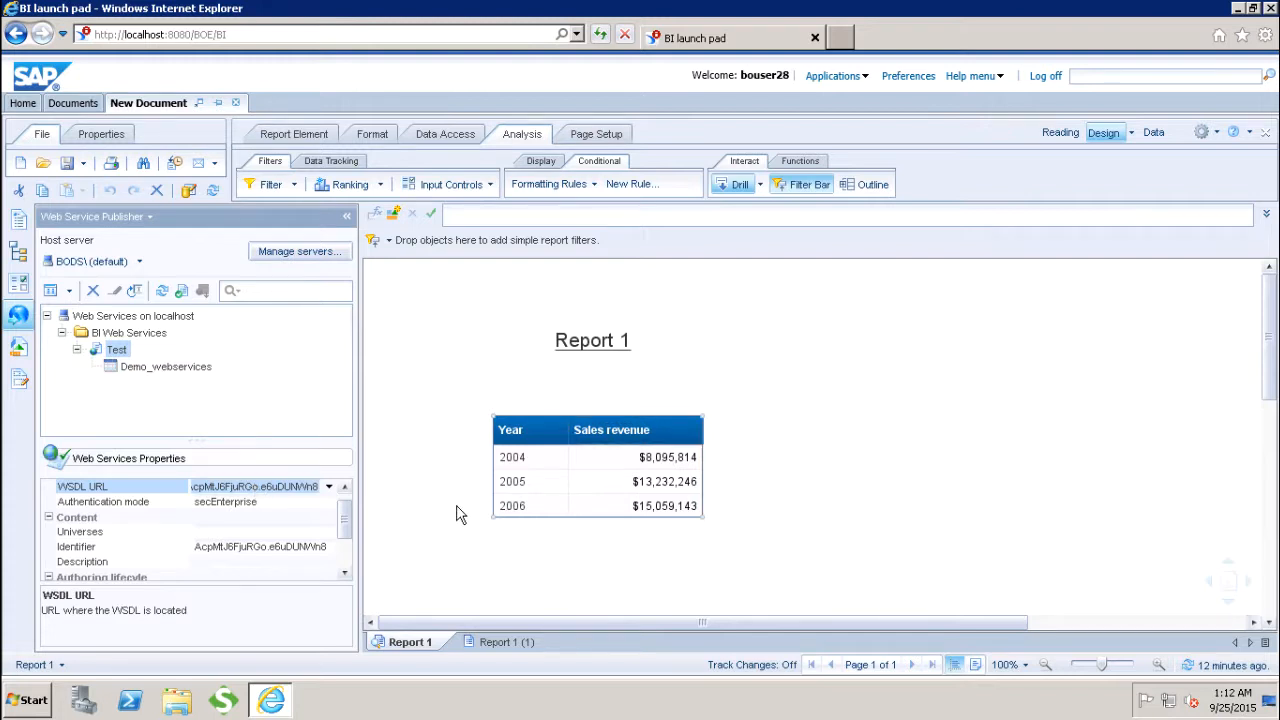
{"action": "mouse_move", "coordinate": [475, 518]}
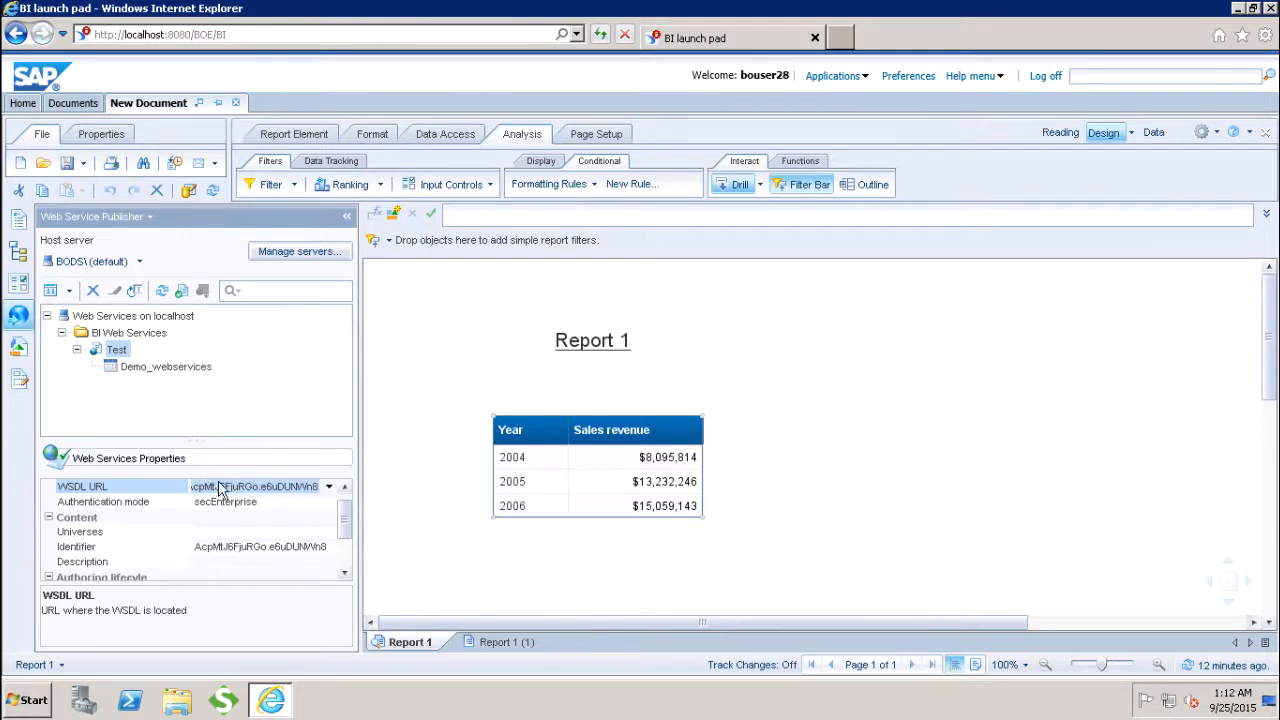
Review Test's authentication mode and identifier, then show Demo_webservices block properties.
{"action": "left_click", "coordinate": [103, 501]}
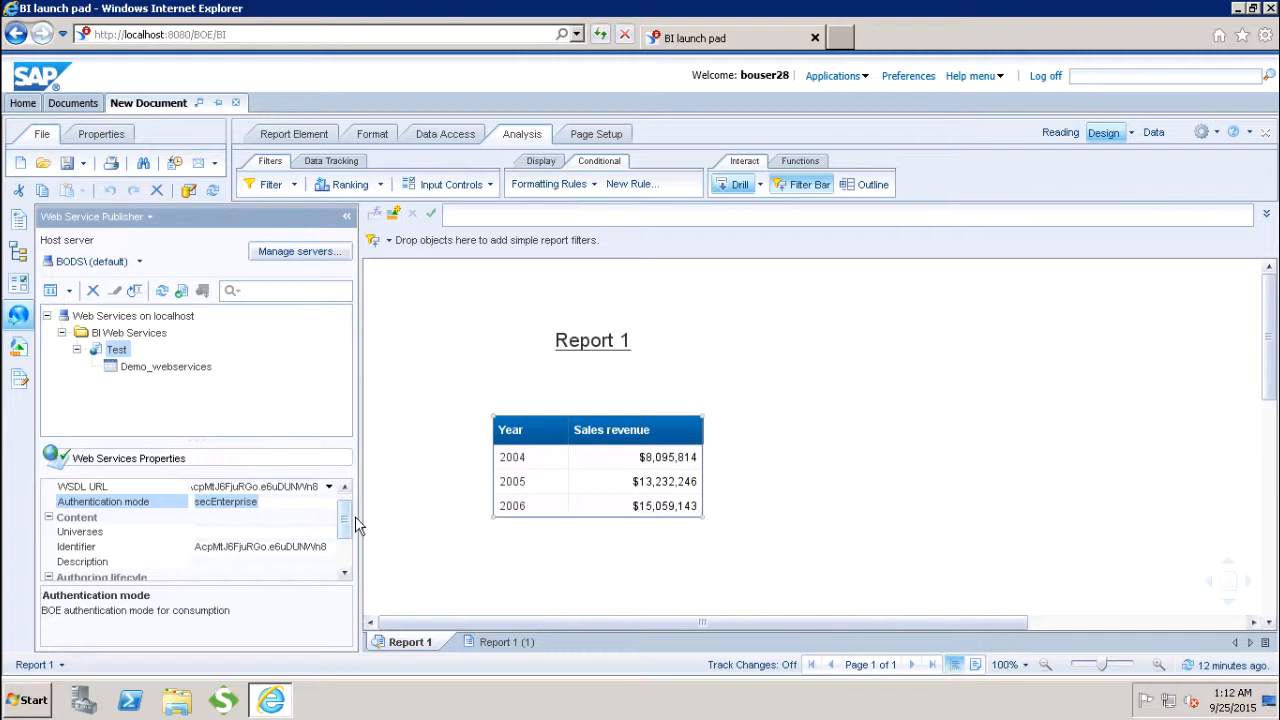
{"action": "mouse_move", "coordinate": [253, 561]}
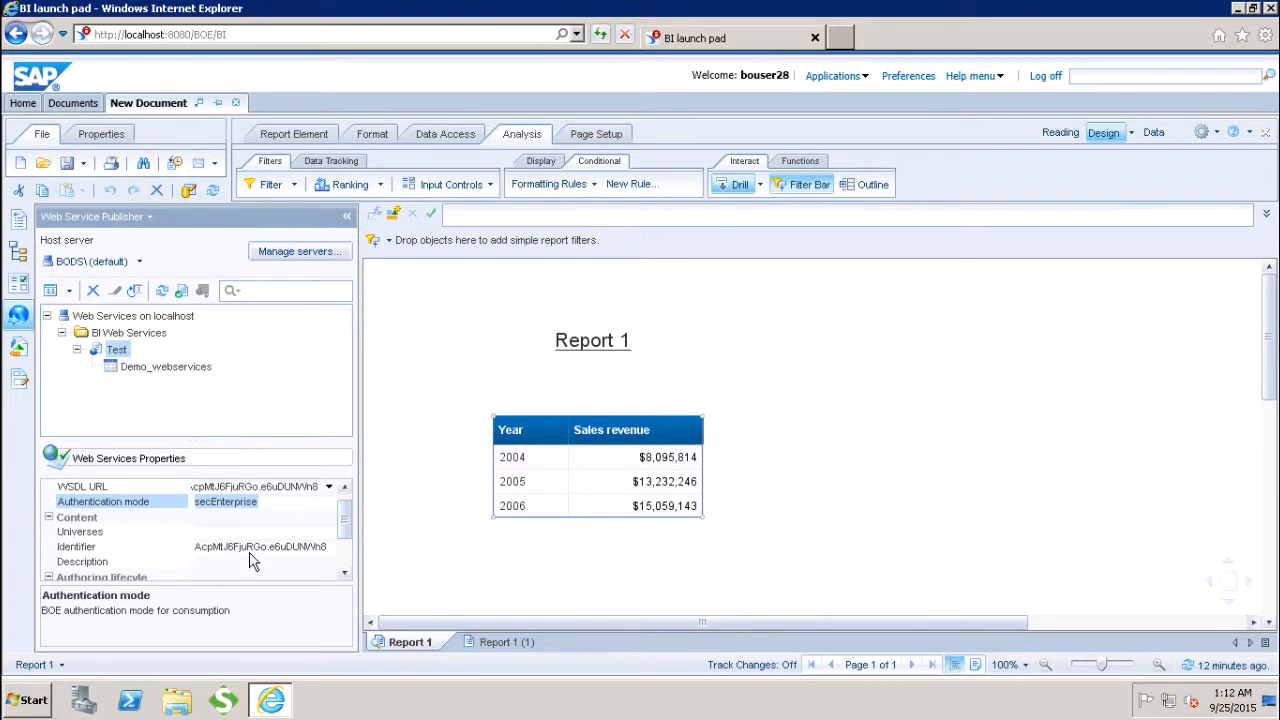
{"action": "left_click", "coordinate": [76, 546]}
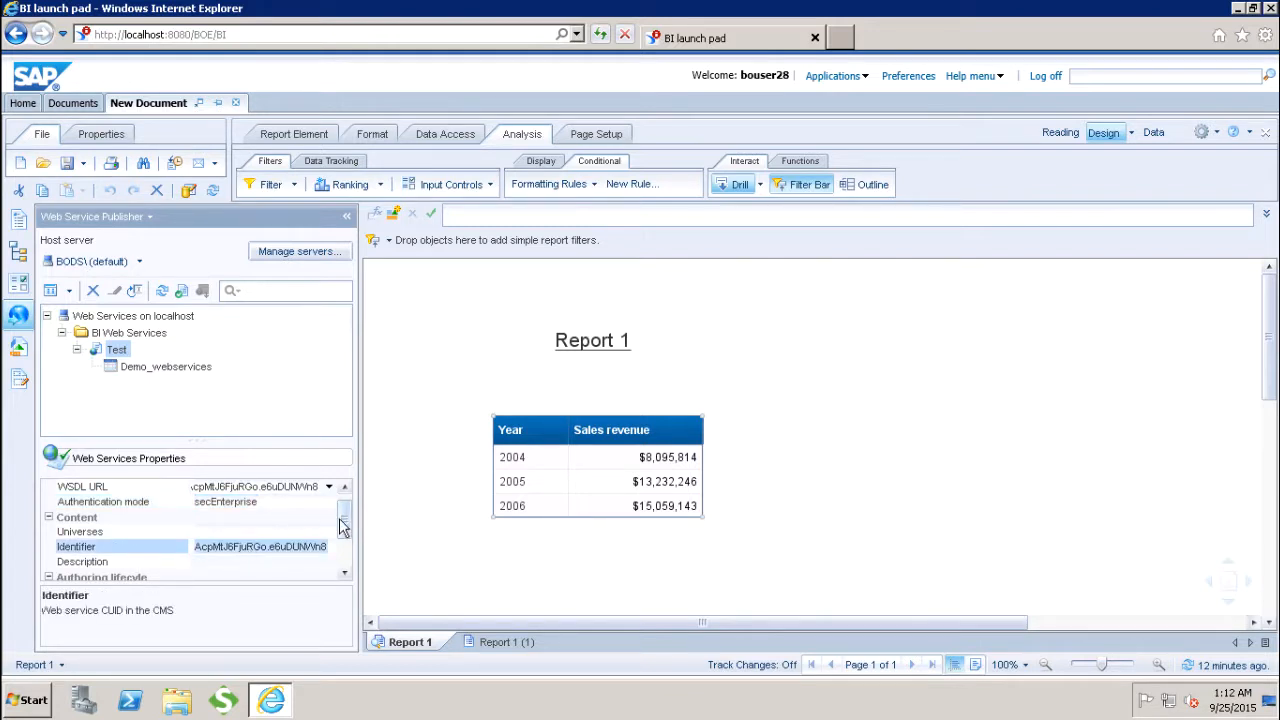
{"action": "scroll", "scroll_direction": "down", "scroll_amount": 3}
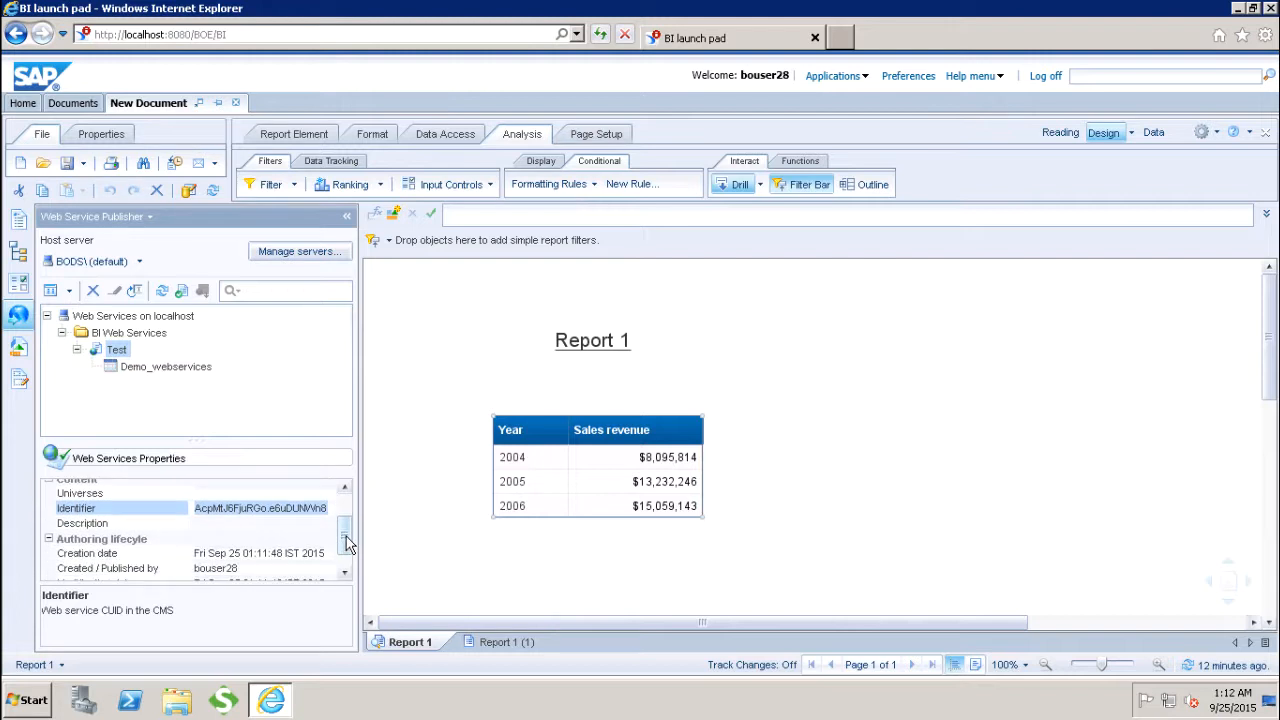
{"action": "scroll", "scroll_direction": "down", "scroll_amount": 3}
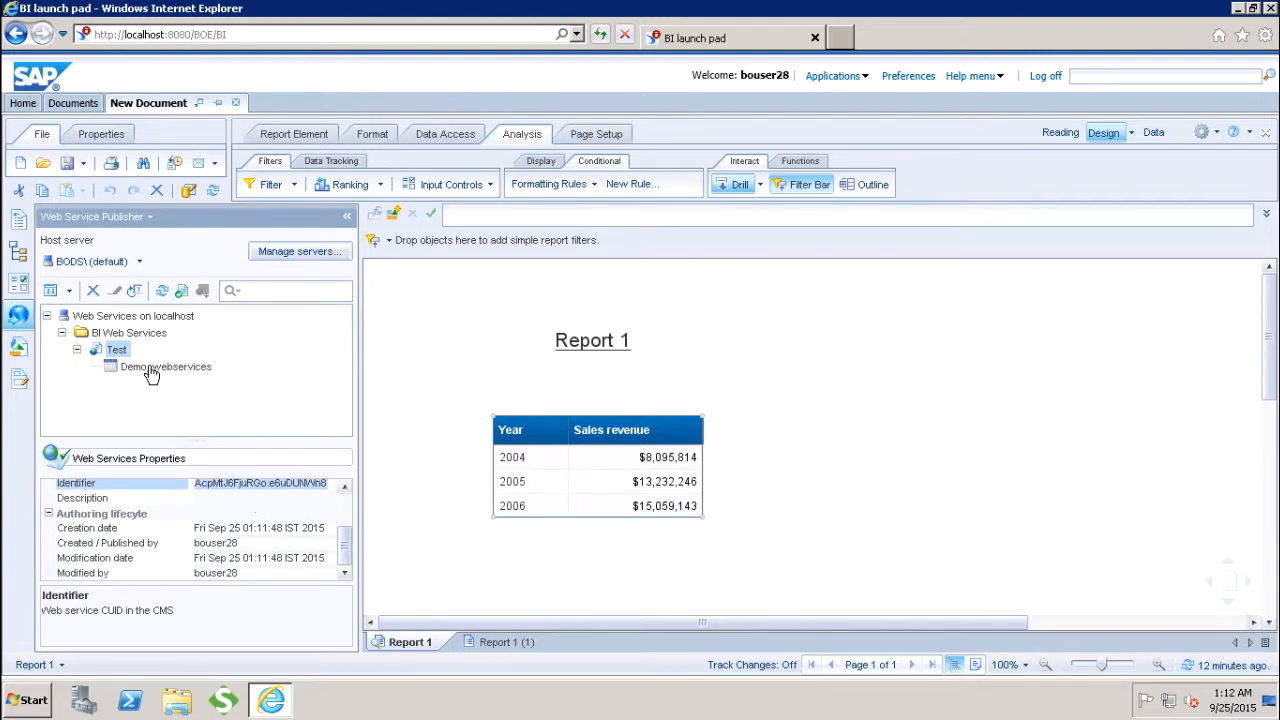
{"action": "left_click", "coordinate": [165, 366]}
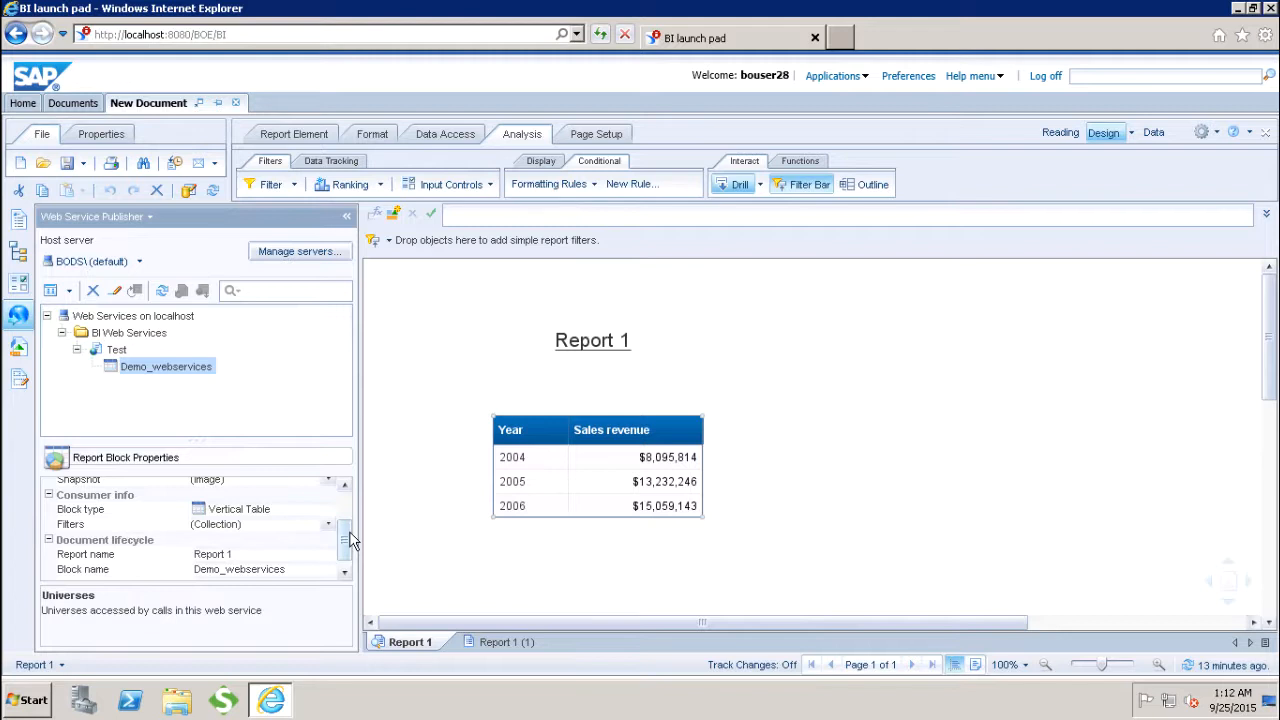
{"action": "mouse_move", "coordinate": [378, 500]}
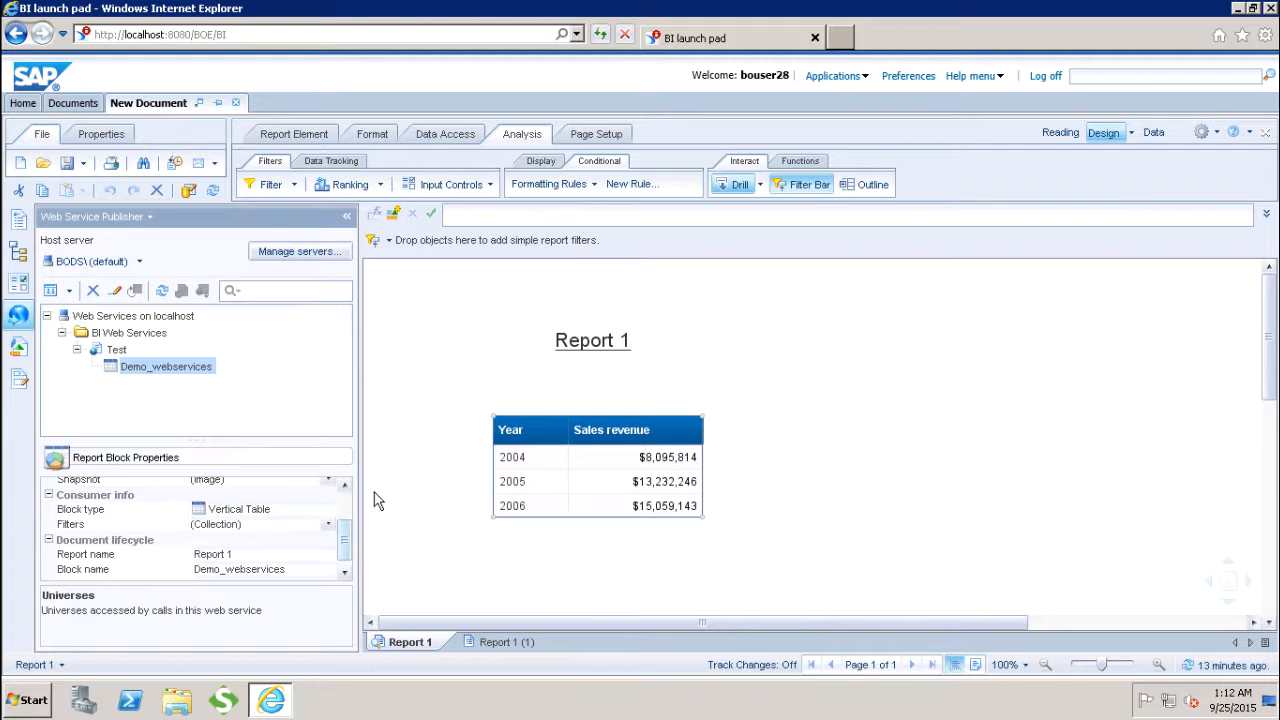